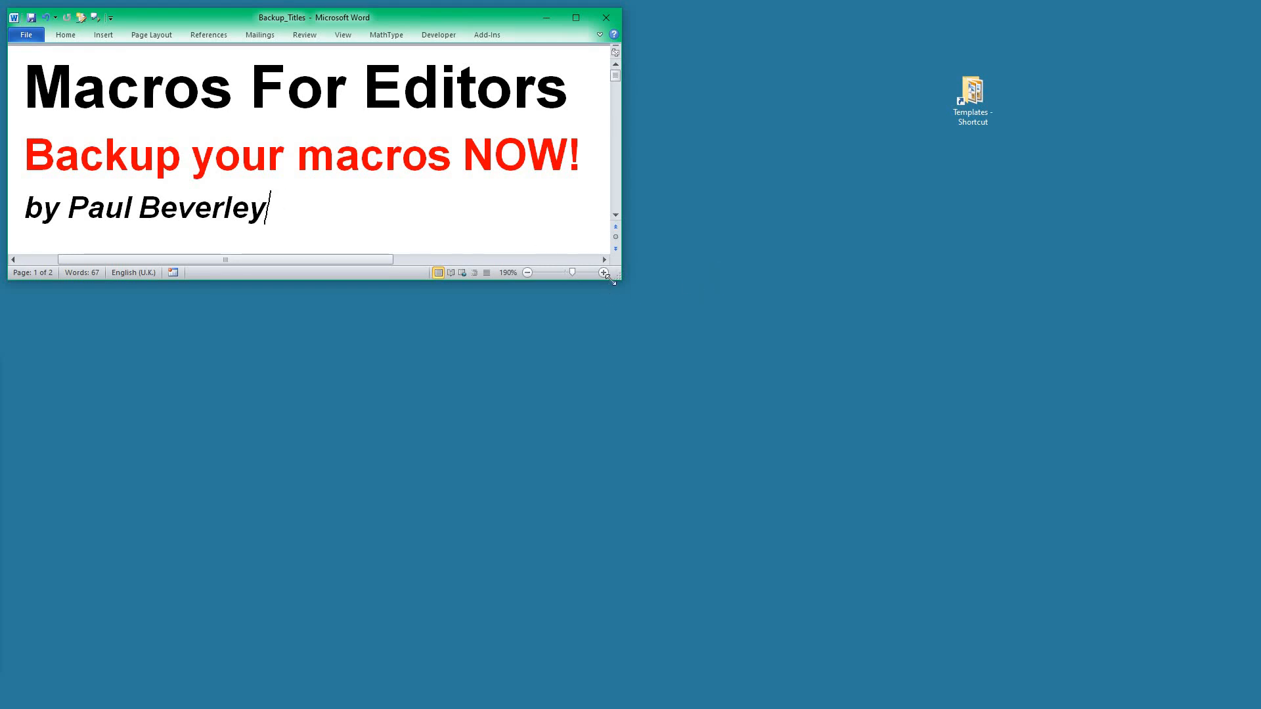
Enlarge the Backup_Titles document window so the title, questions and video link show
{"action": "left_click_drag", "start_coordinate": [616, 282], "coordinate": [706, 431]}
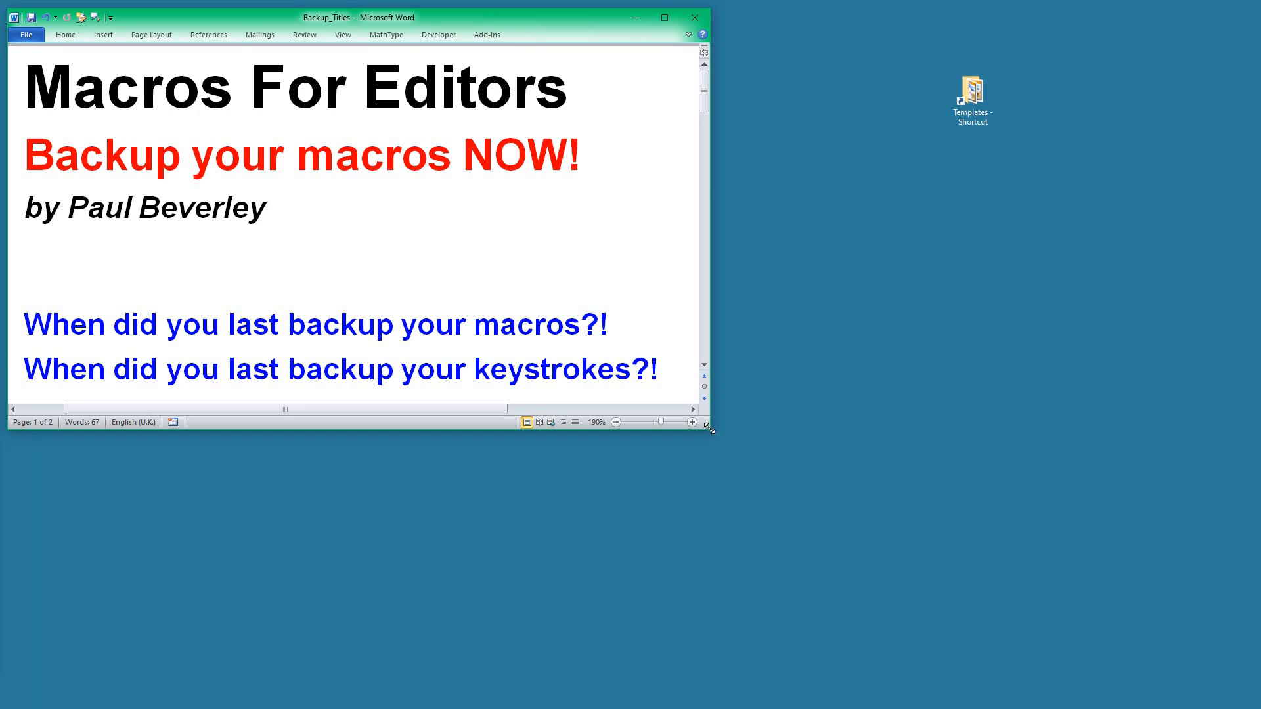
{"action": "left_click", "coordinate": [267, 208]}
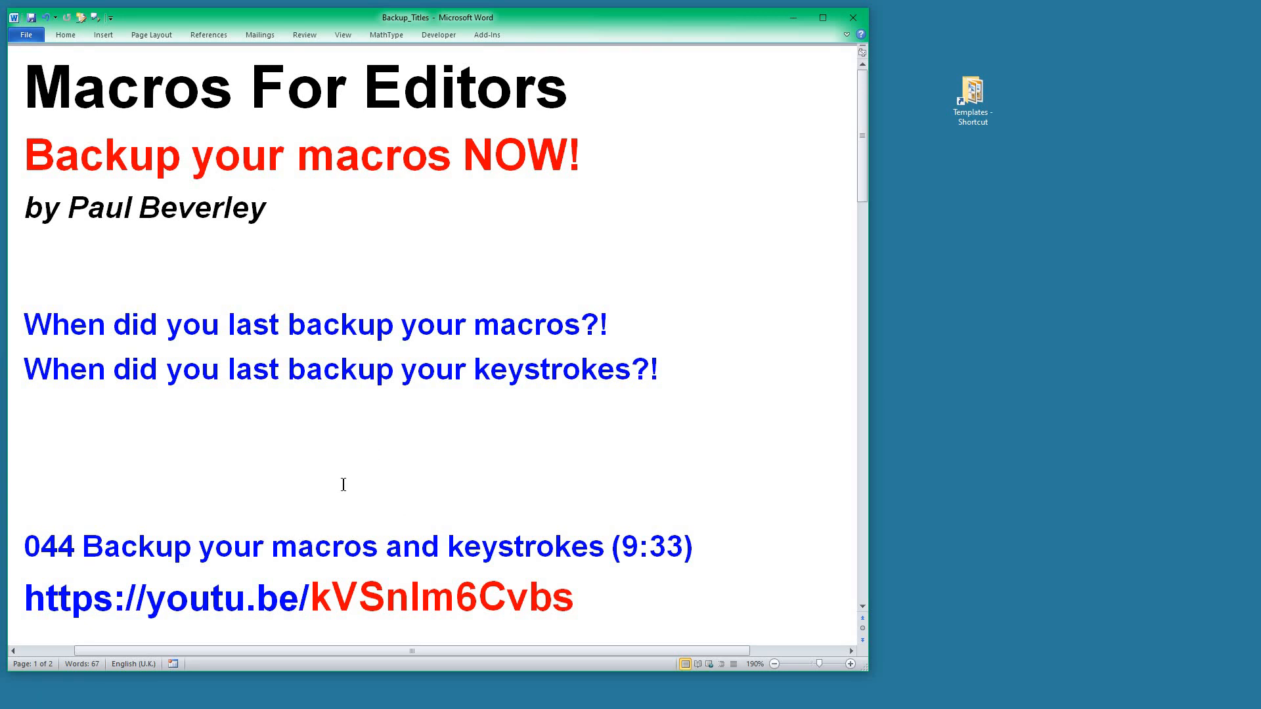
{"action": "mouse_move", "coordinate": [348, 414]}
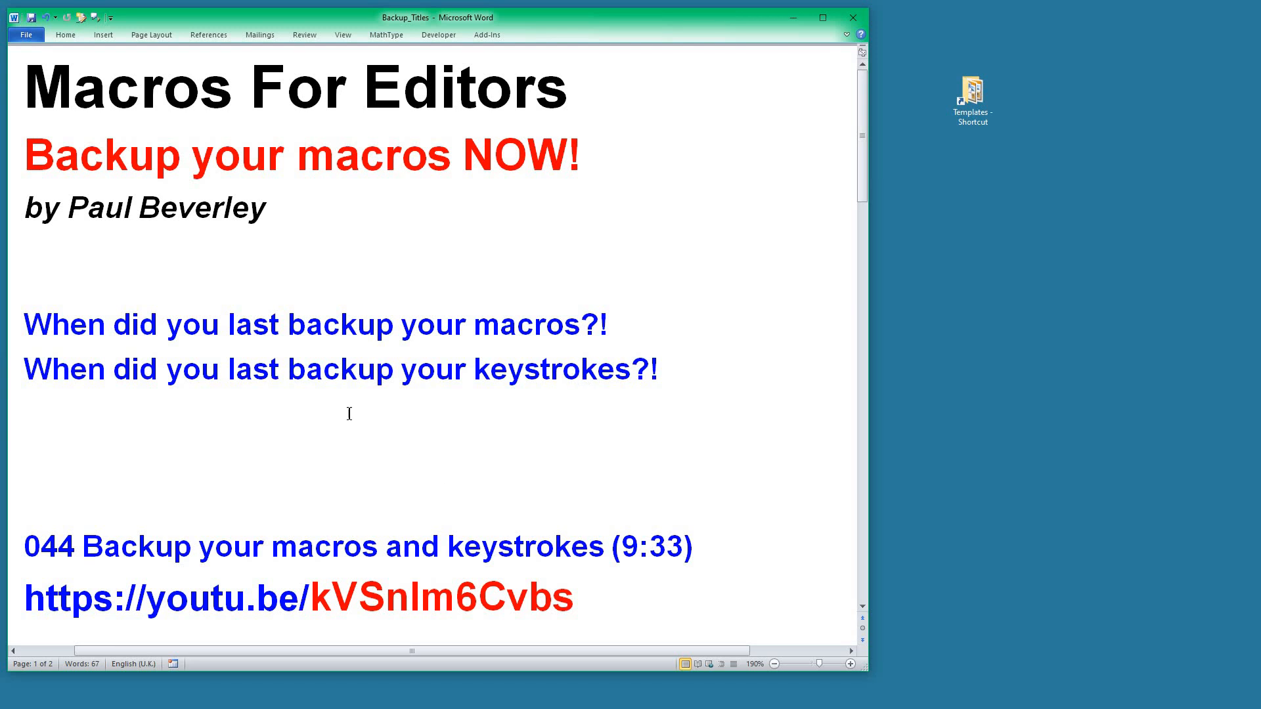
{"action": "mouse_move", "coordinate": [334, 467]}
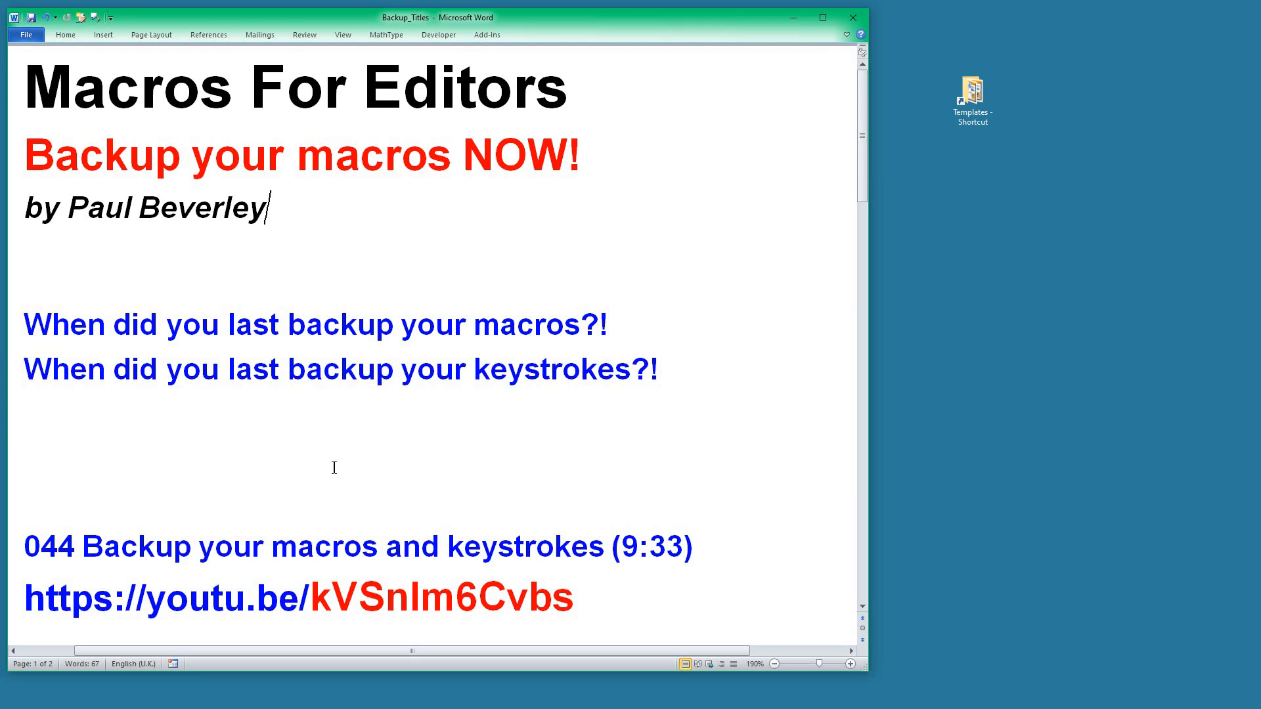
{"action": "mouse_move", "coordinate": [484, 467]}
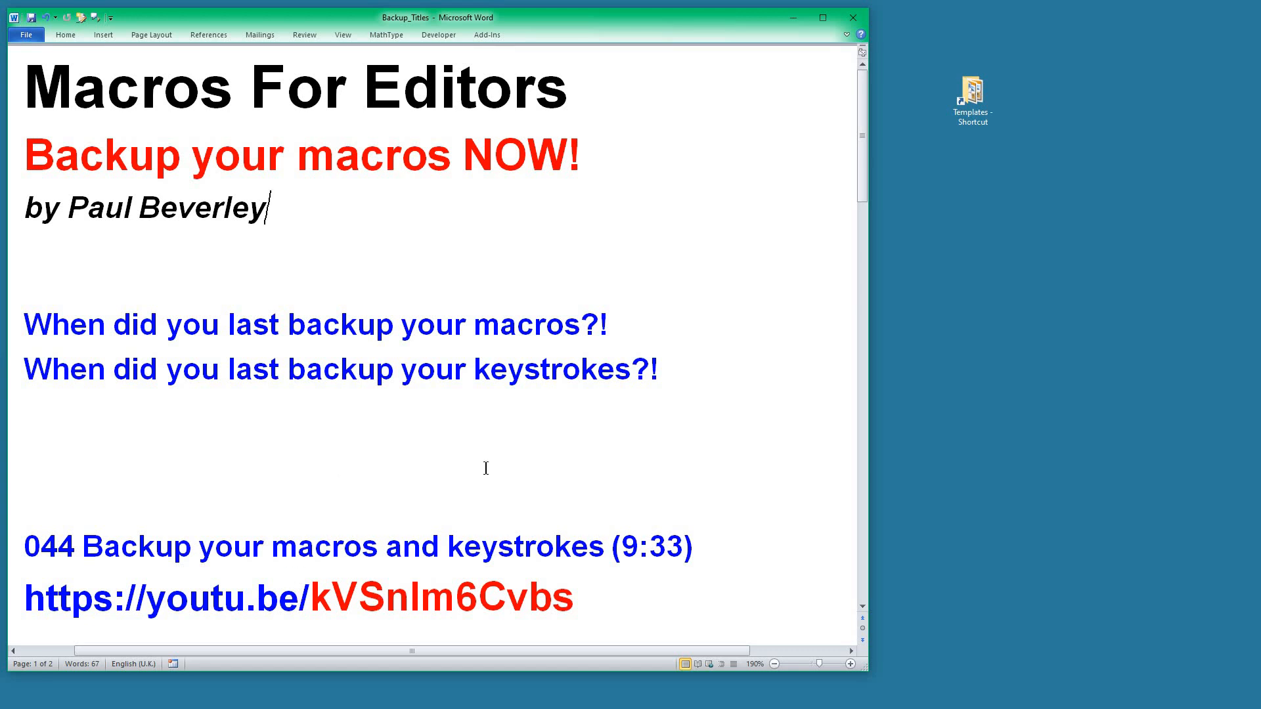
{"action": "mouse_move", "coordinate": [319, 417]}
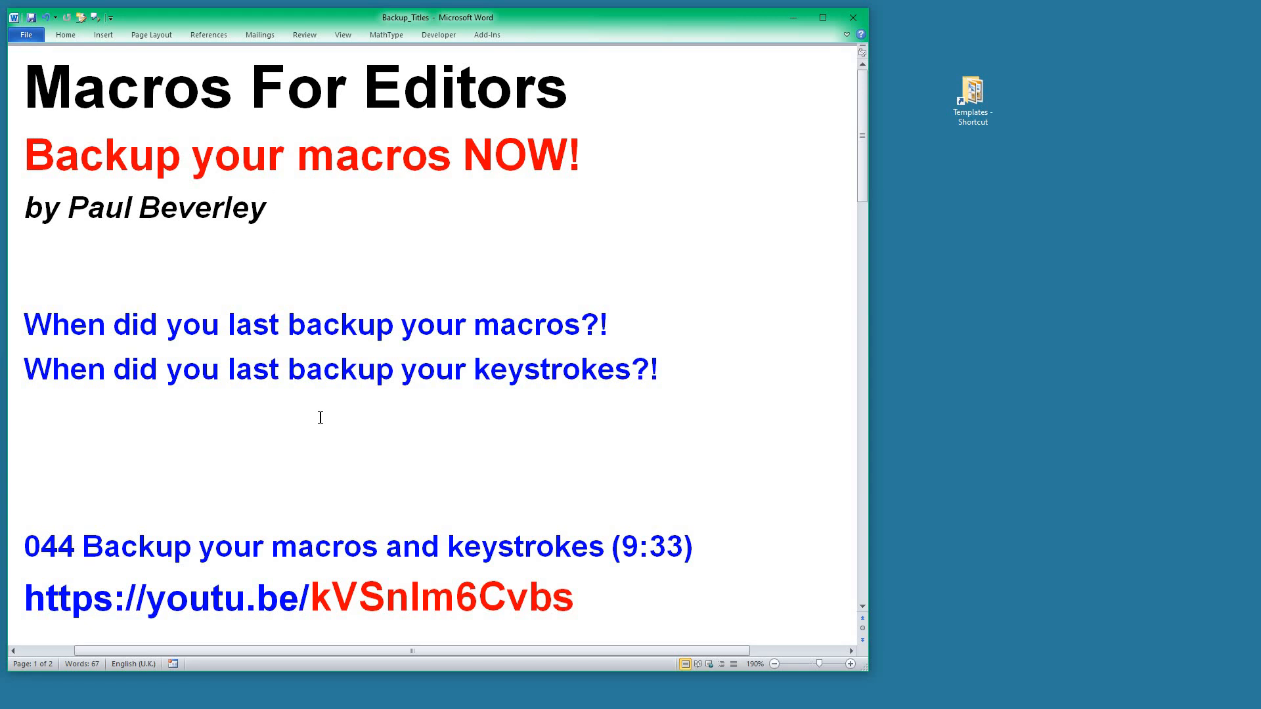
Scroll to page 2 of the document, down to the 'Where is my Templates folder?' question
{"action": "scroll", "scroll_direction": "down", "scroll_amount": 3}
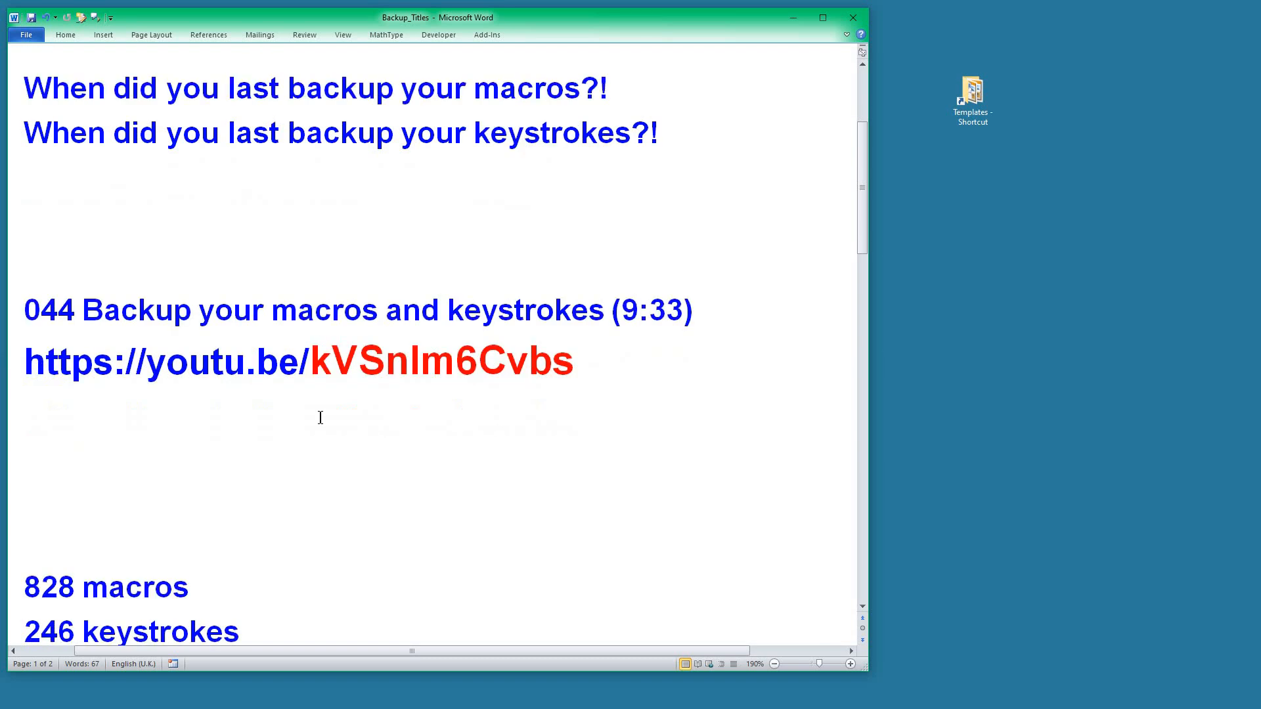
{"action": "scroll", "scroll_direction": "down", "scroll_amount": 3}
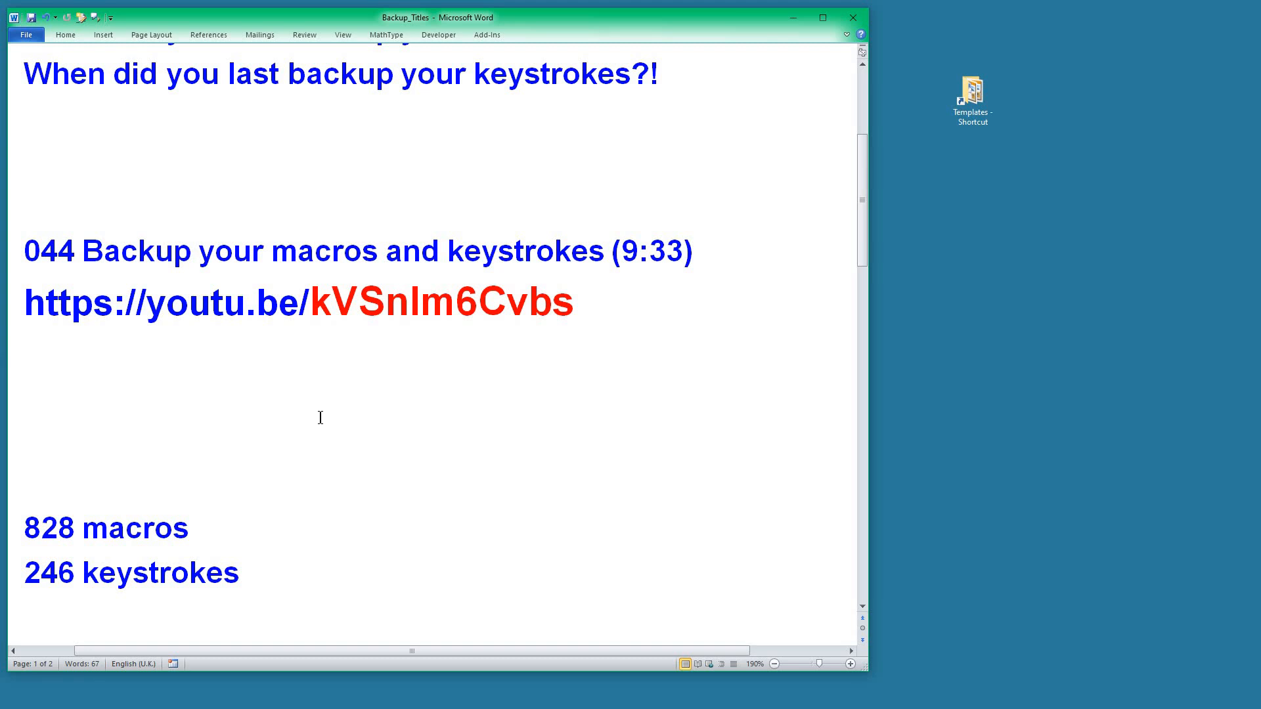
{"action": "scroll", "scroll_direction": "down", "scroll_amount": 3}
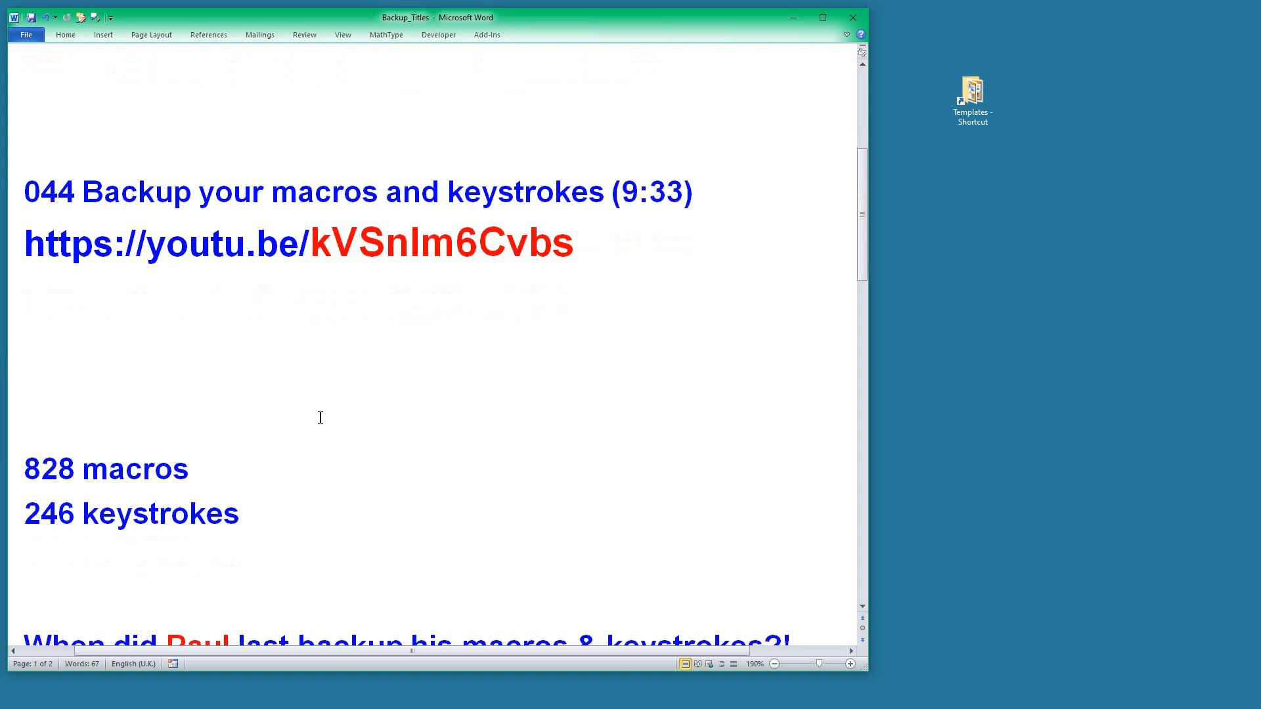
{"action": "scroll", "scroll_direction": "down", "scroll_amount": 3}
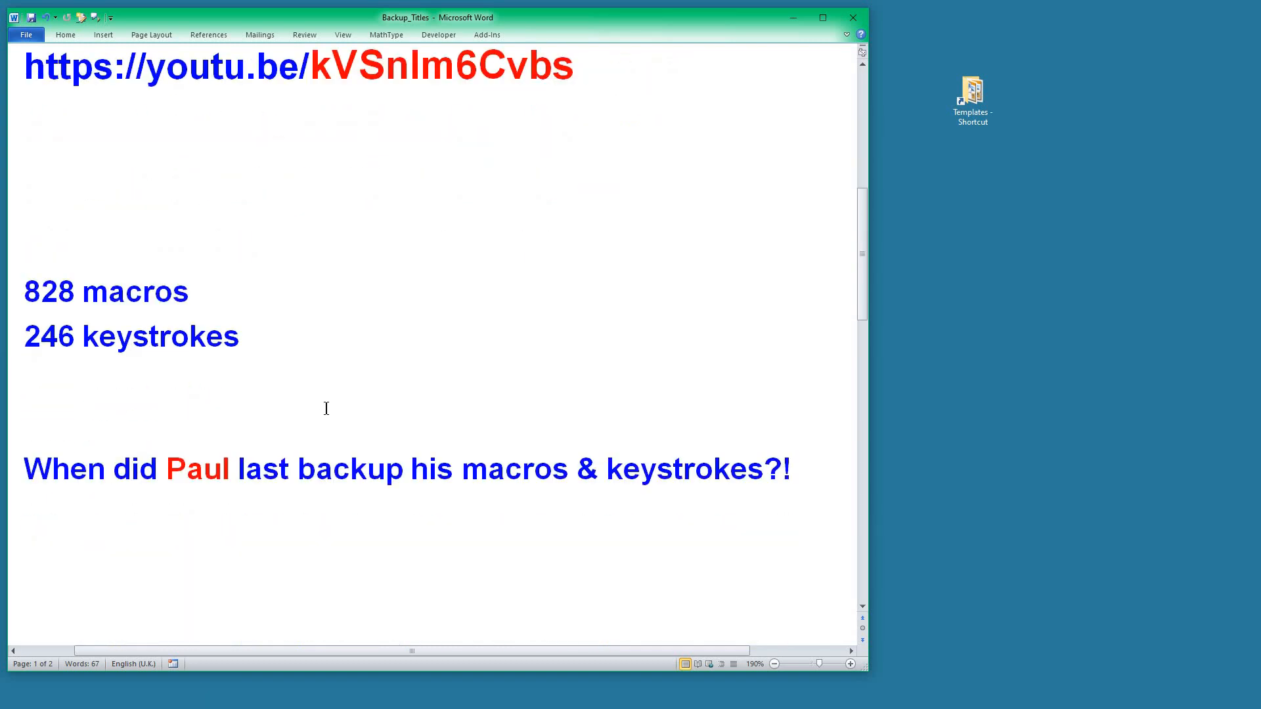
{"action": "scroll", "scroll_direction": "down", "scroll_amount": 3}
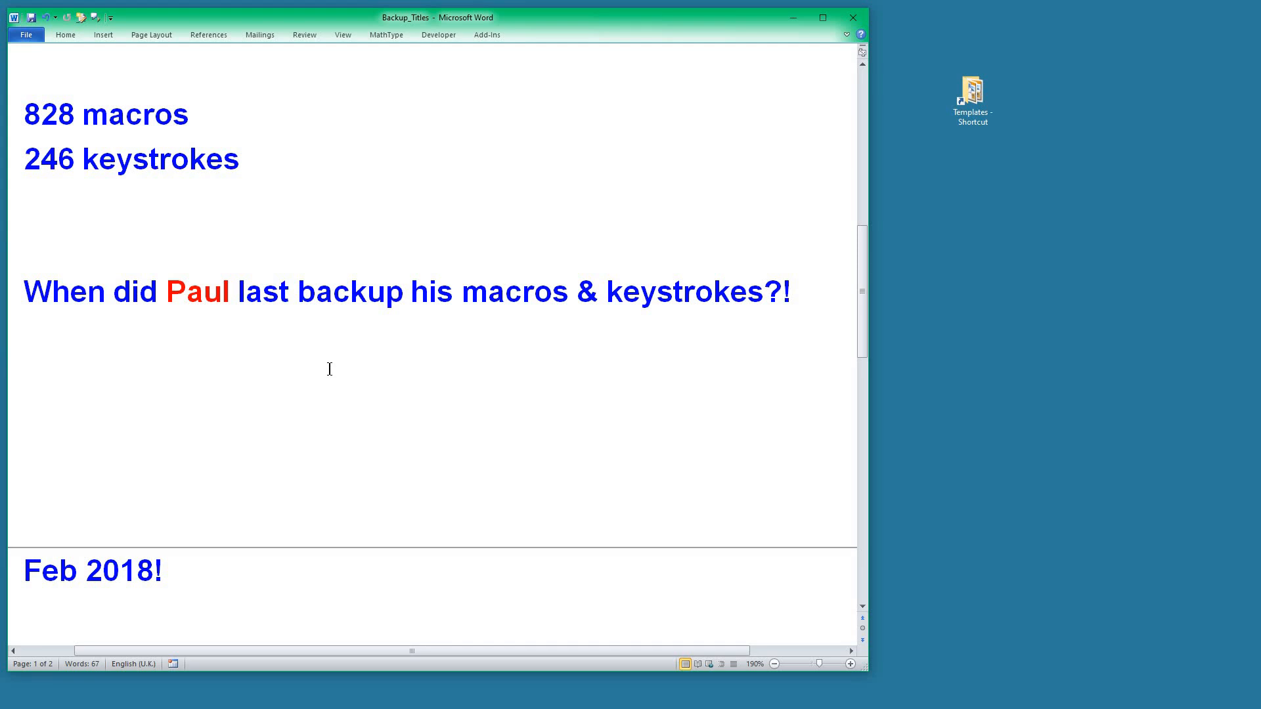
{"action": "scroll", "scroll_direction": "down", "scroll_amount": 3}
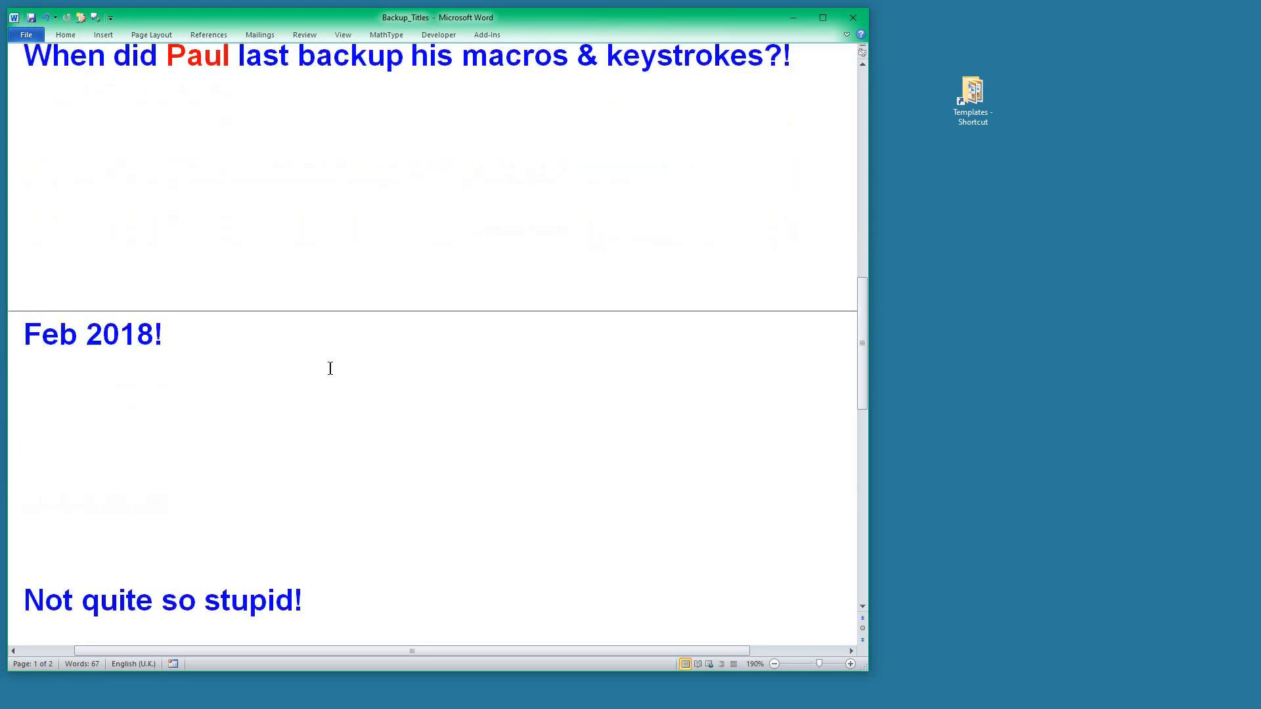
{"action": "scroll", "scroll_direction": "down", "scroll_amount": 3}
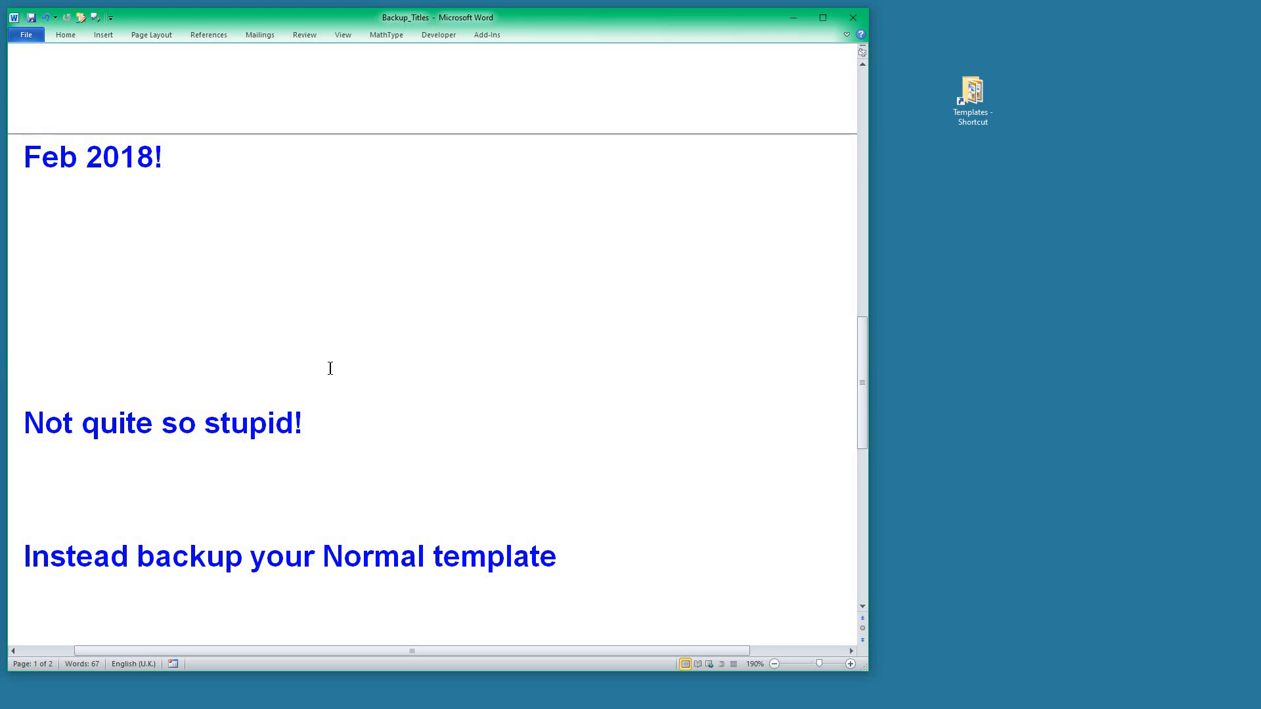
{"action": "mouse_move", "coordinate": [441, 382]}
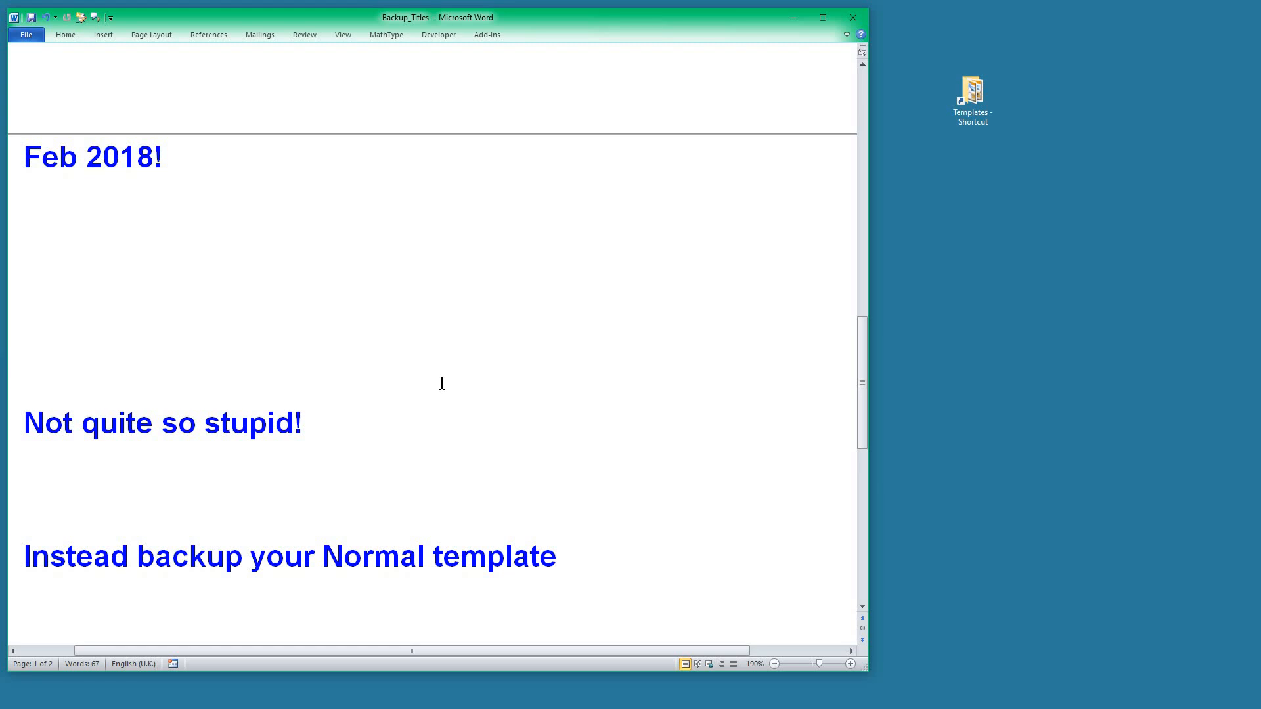
{"action": "scroll", "scroll_direction": "down", "scroll_amount": 3}
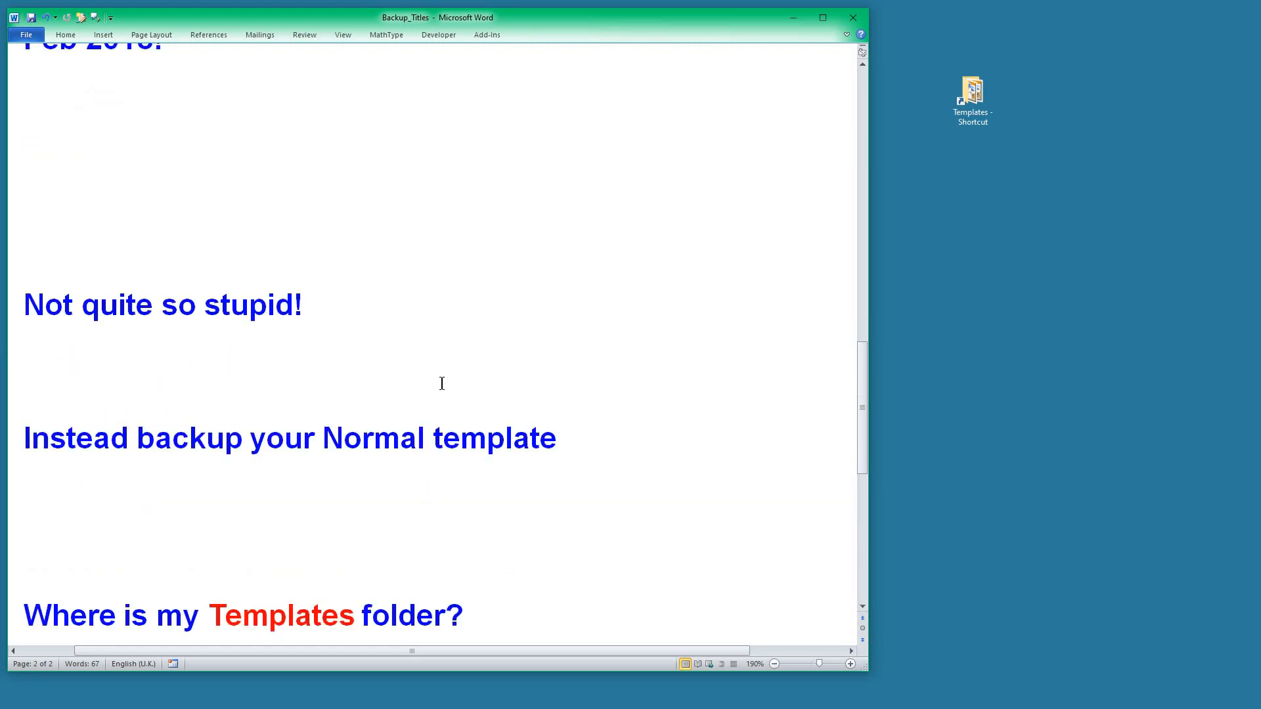
{"action": "mouse_move", "coordinate": [554, 309]}
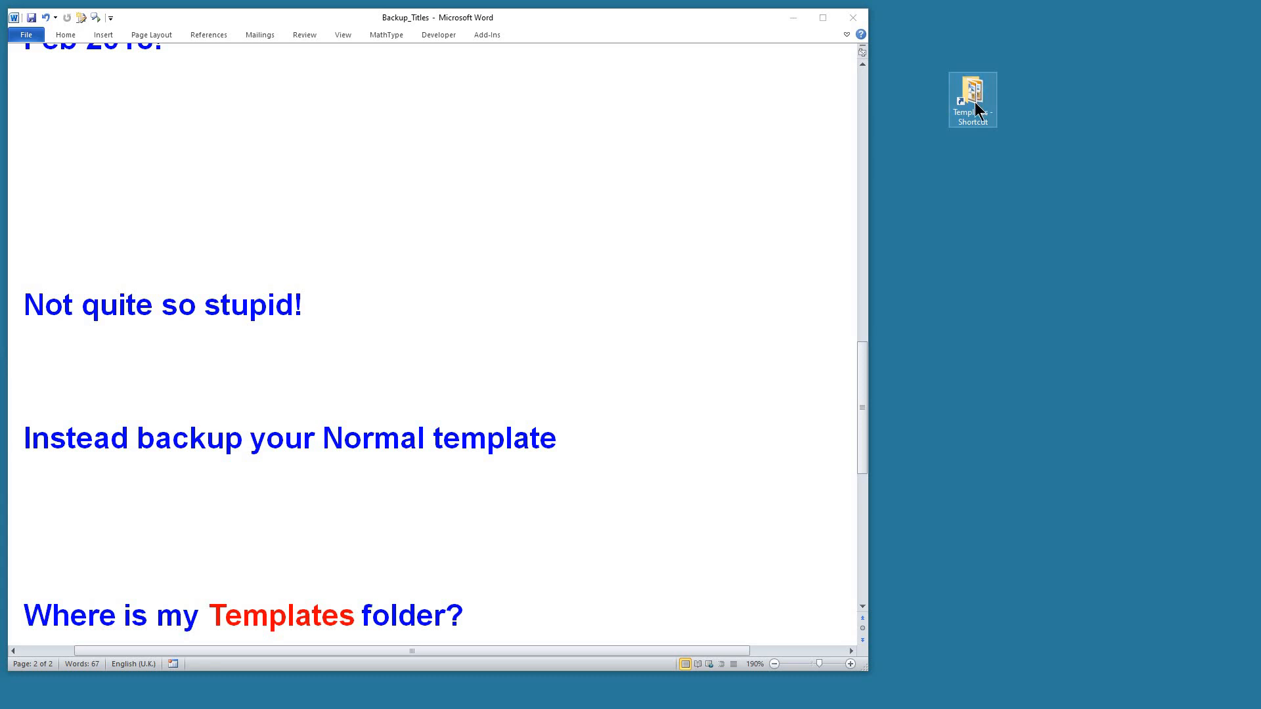
Open the Templates folder from its desktop shortcut and select Normal.dotm for copying as a backup
{"action": "double_click", "coordinate": [972, 100]}
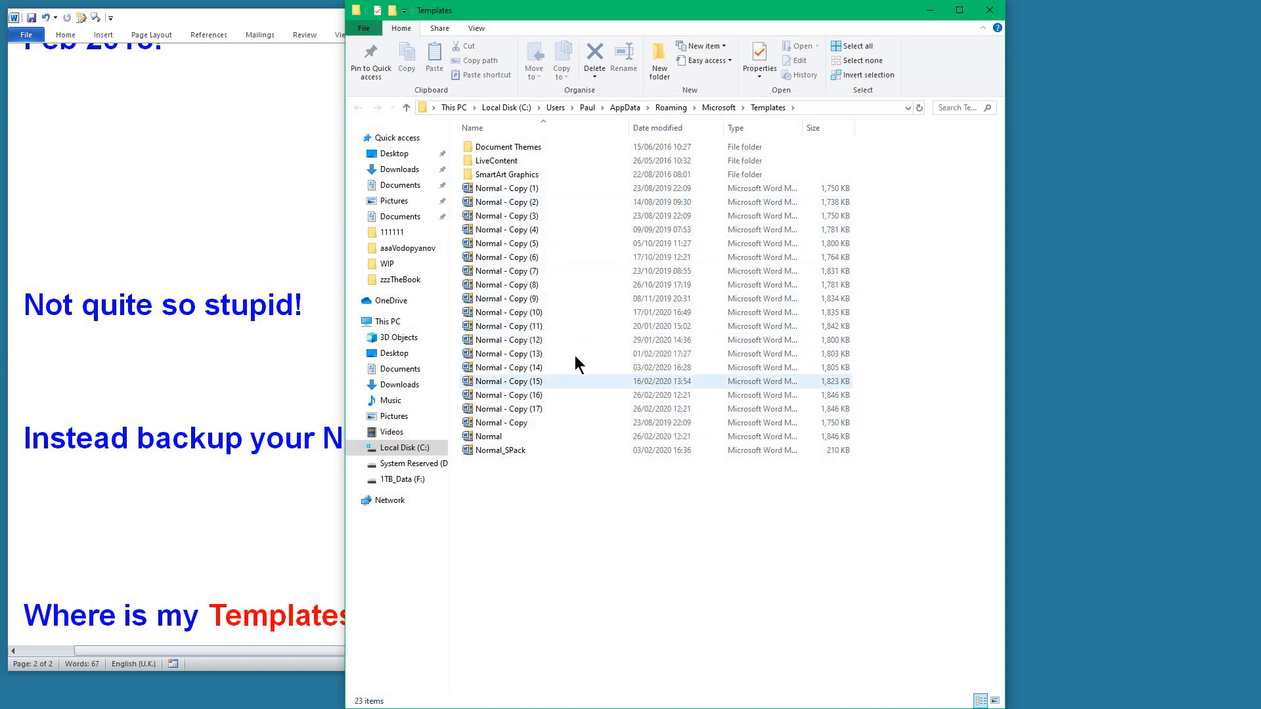
{"action": "left_click", "coordinate": [510, 326]}
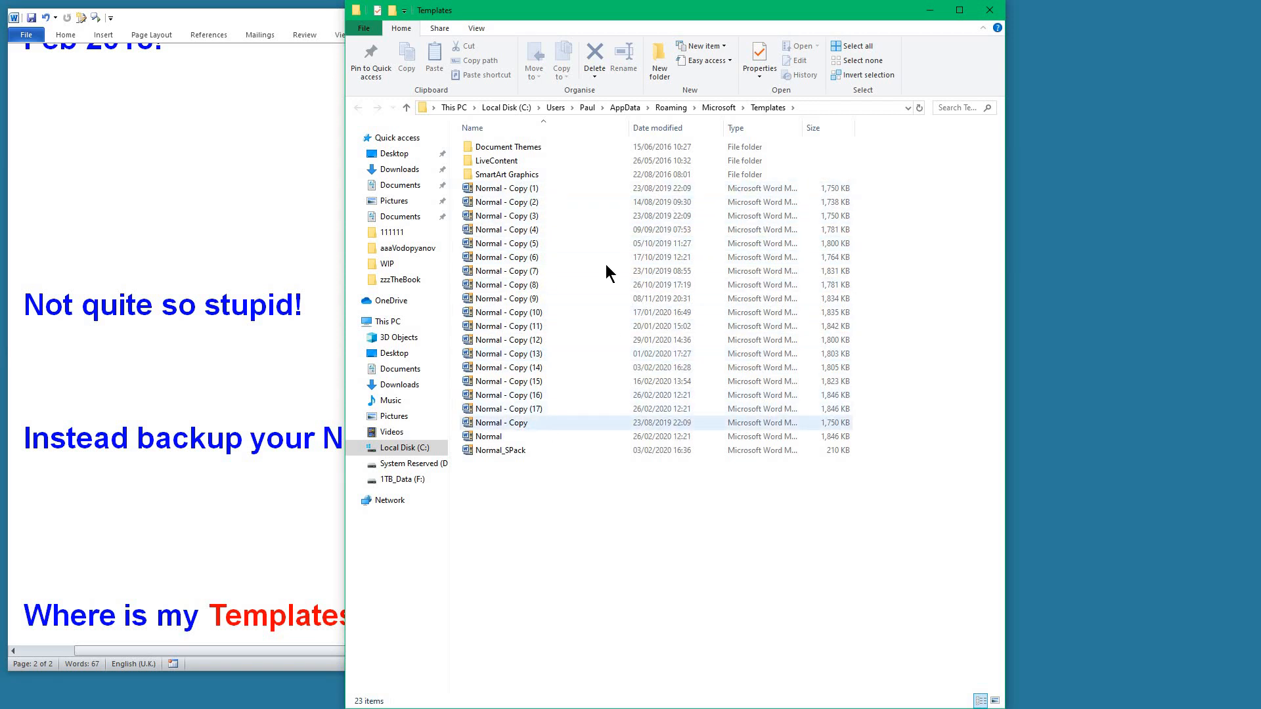
{"action": "left_click", "coordinate": [503, 188]}
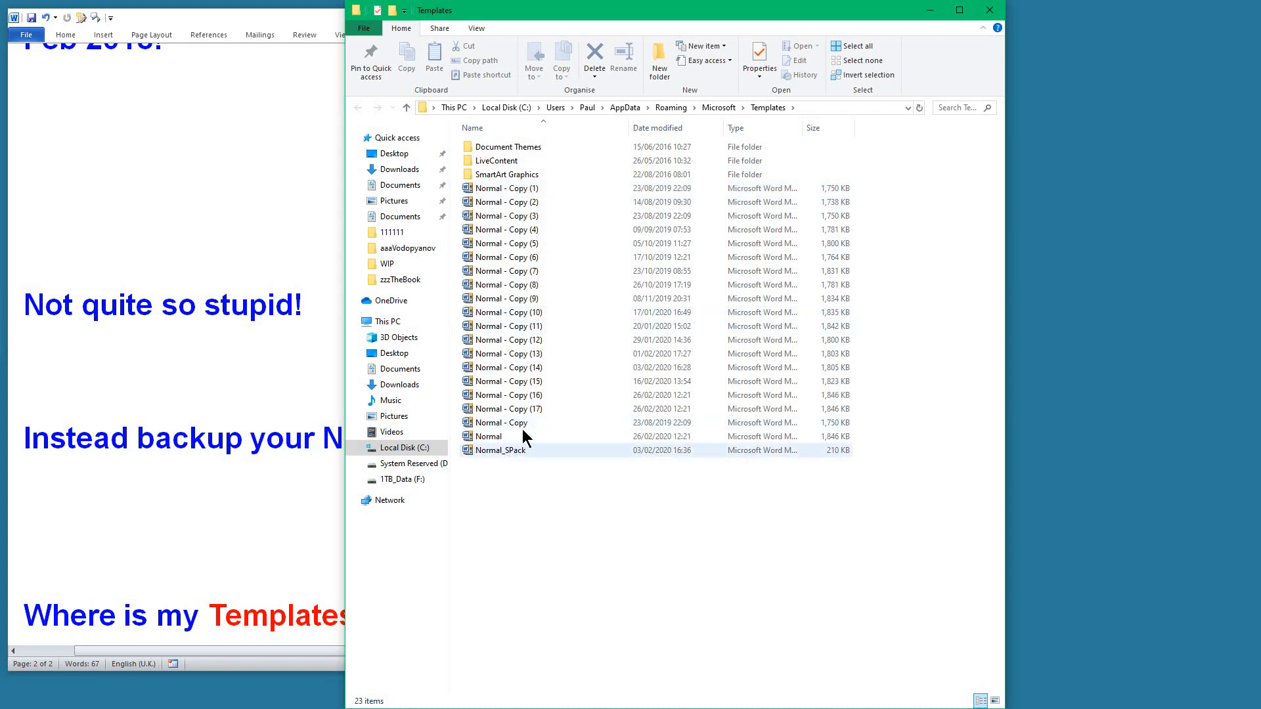
{"action": "left_click", "coordinate": [499, 436]}
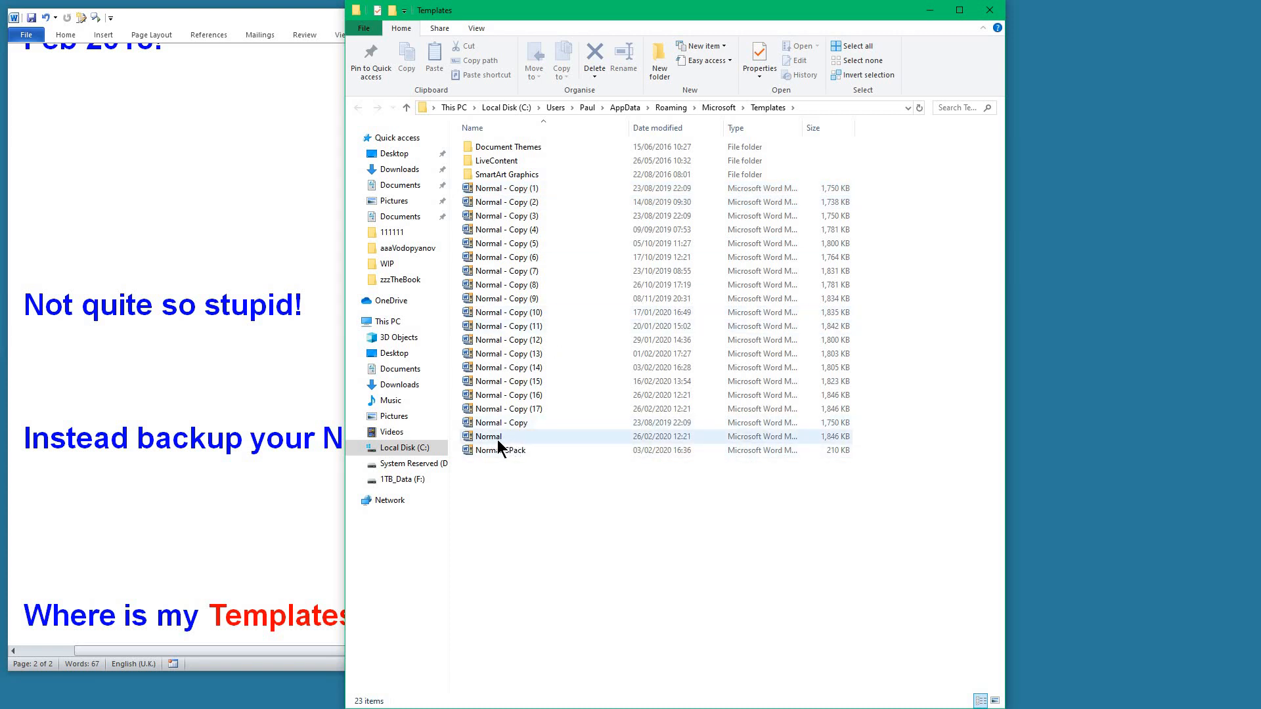
{"action": "left_click", "coordinate": [488, 436]}
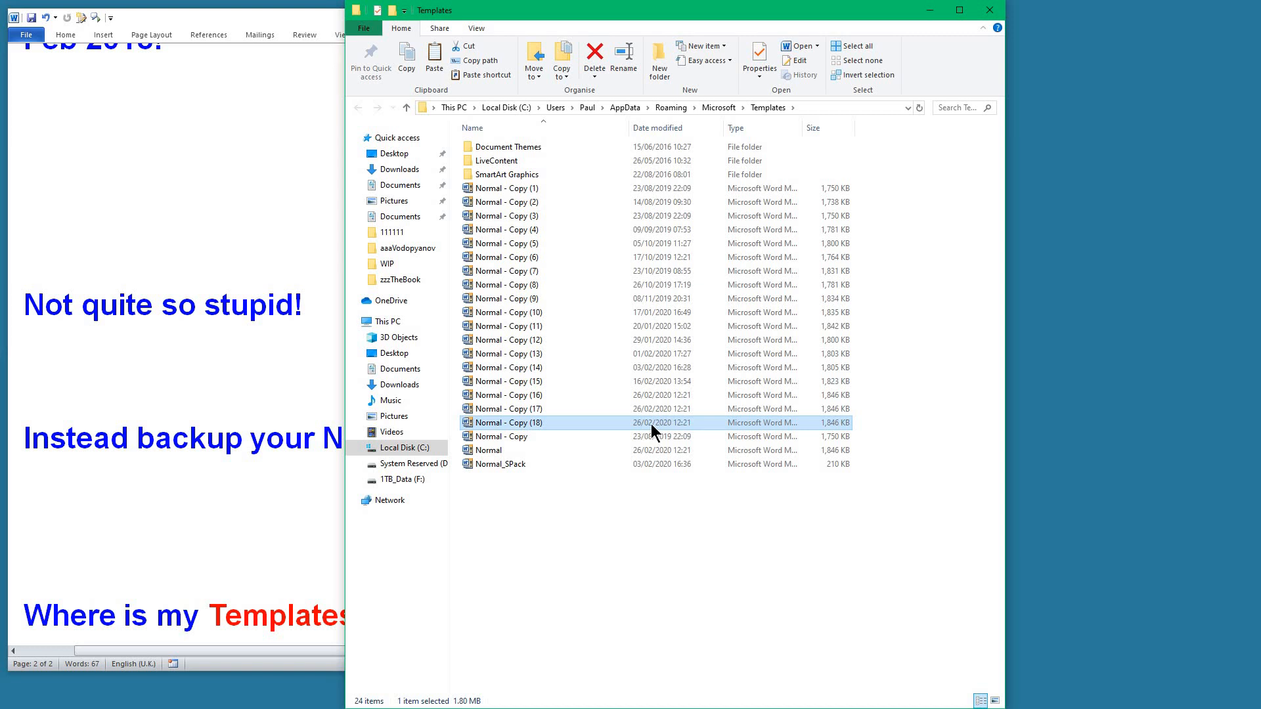
{"action": "left_click", "coordinate": [508, 408]}
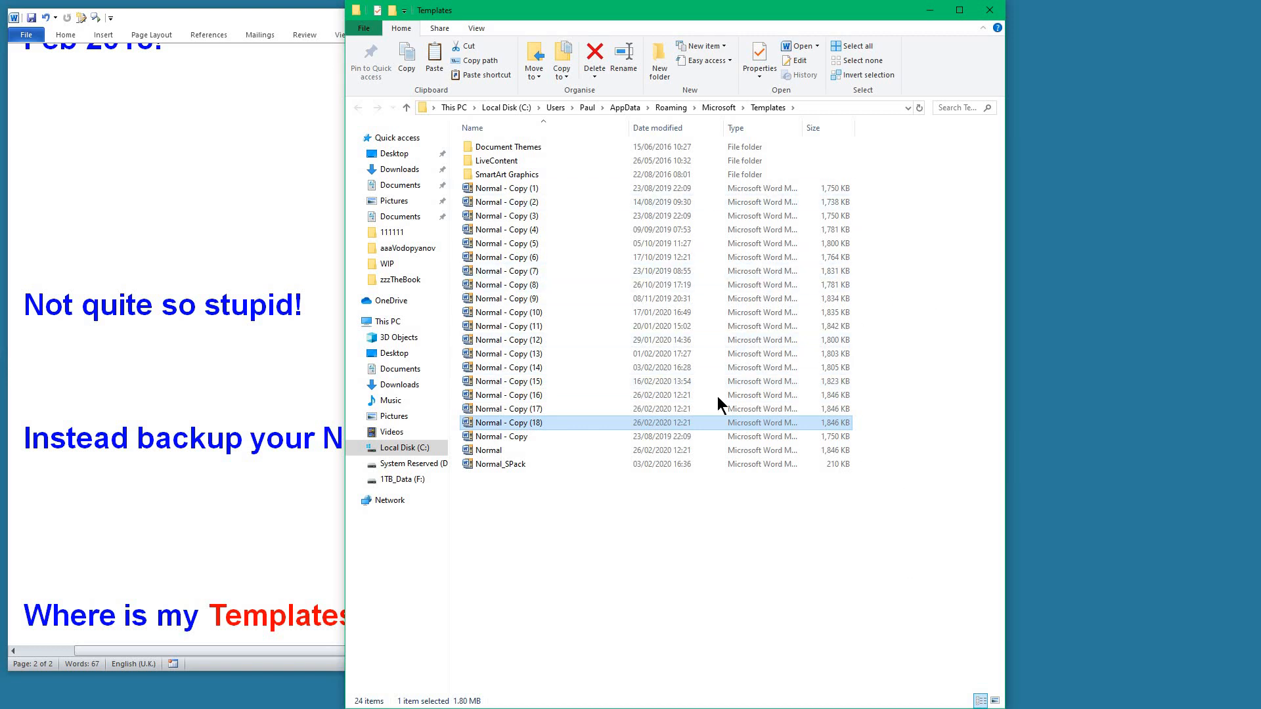
{"action": "mouse_move", "coordinate": [528, 458]}
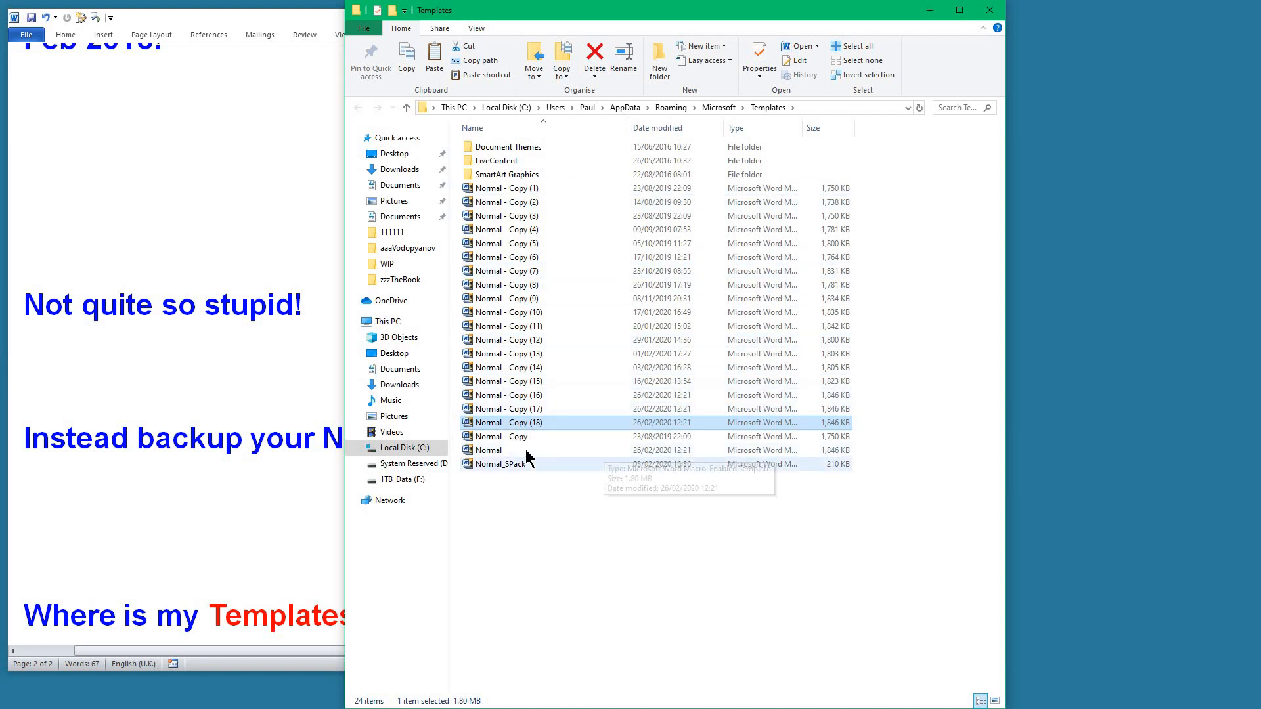
{"action": "mouse_move", "coordinate": [504, 456]}
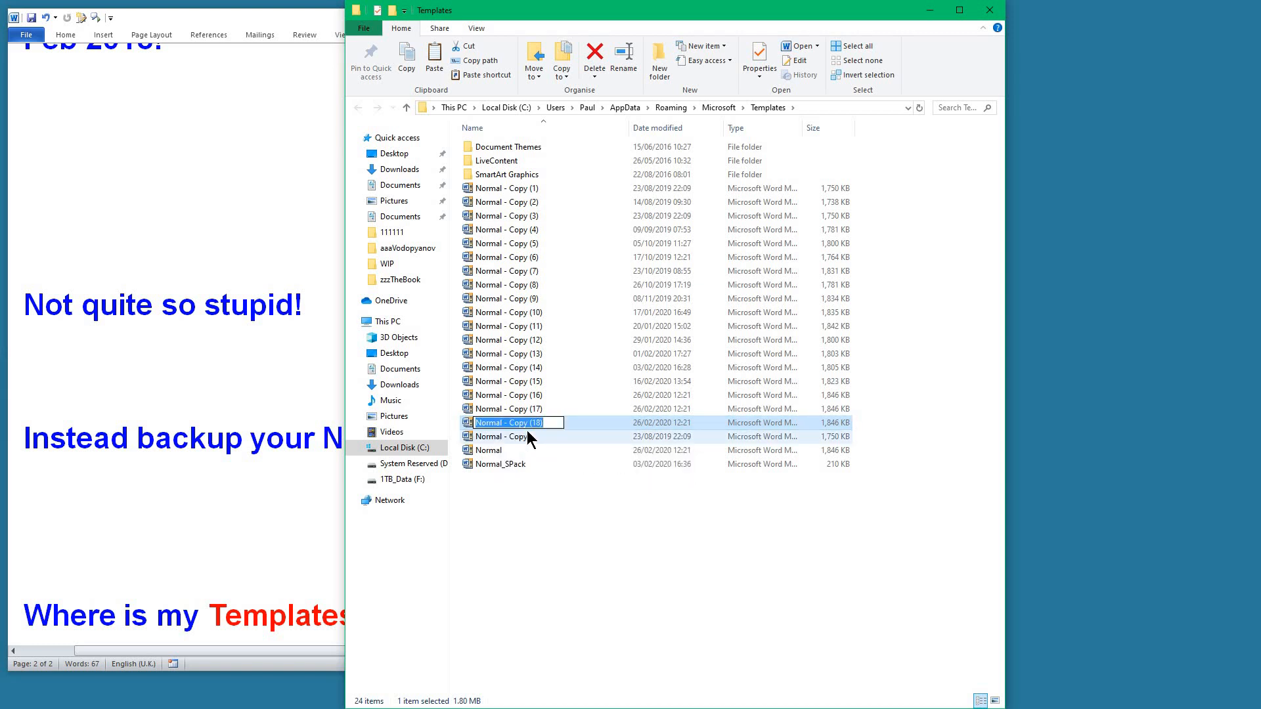
{"action": "mouse_move", "coordinate": [507, 457]}
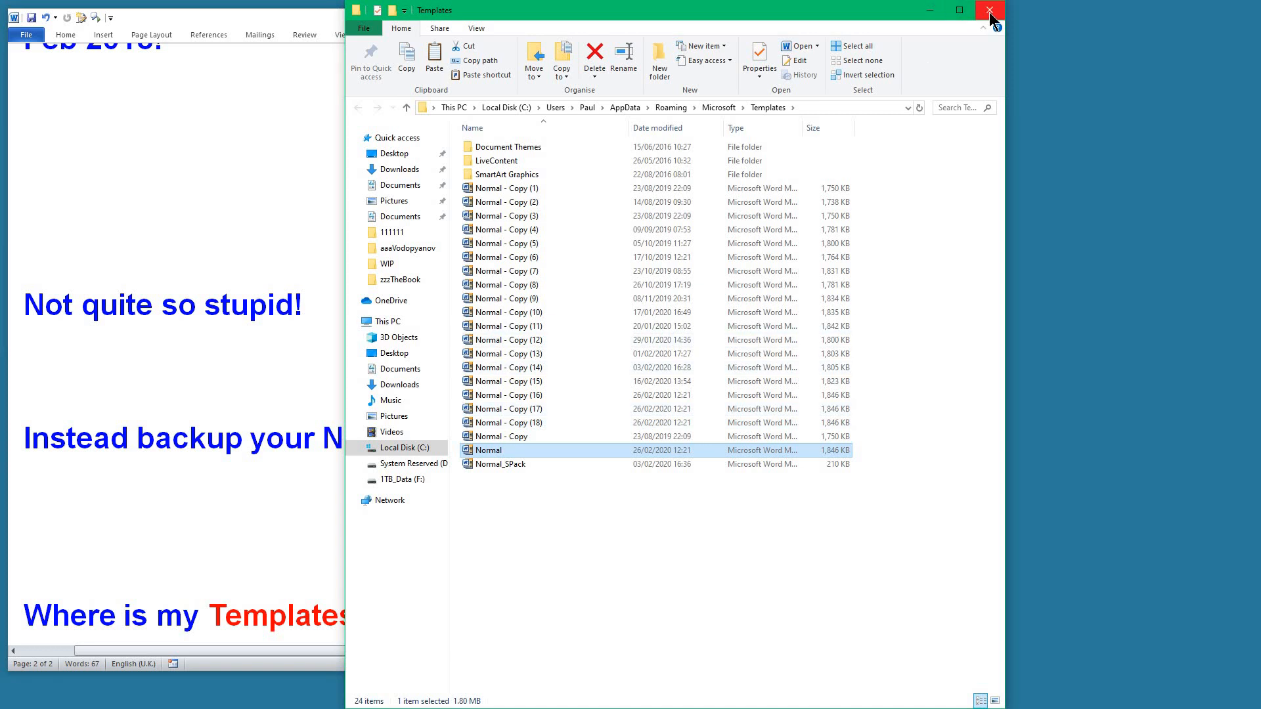
{"action": "mouse_move", "coordinate": [991, 14]}
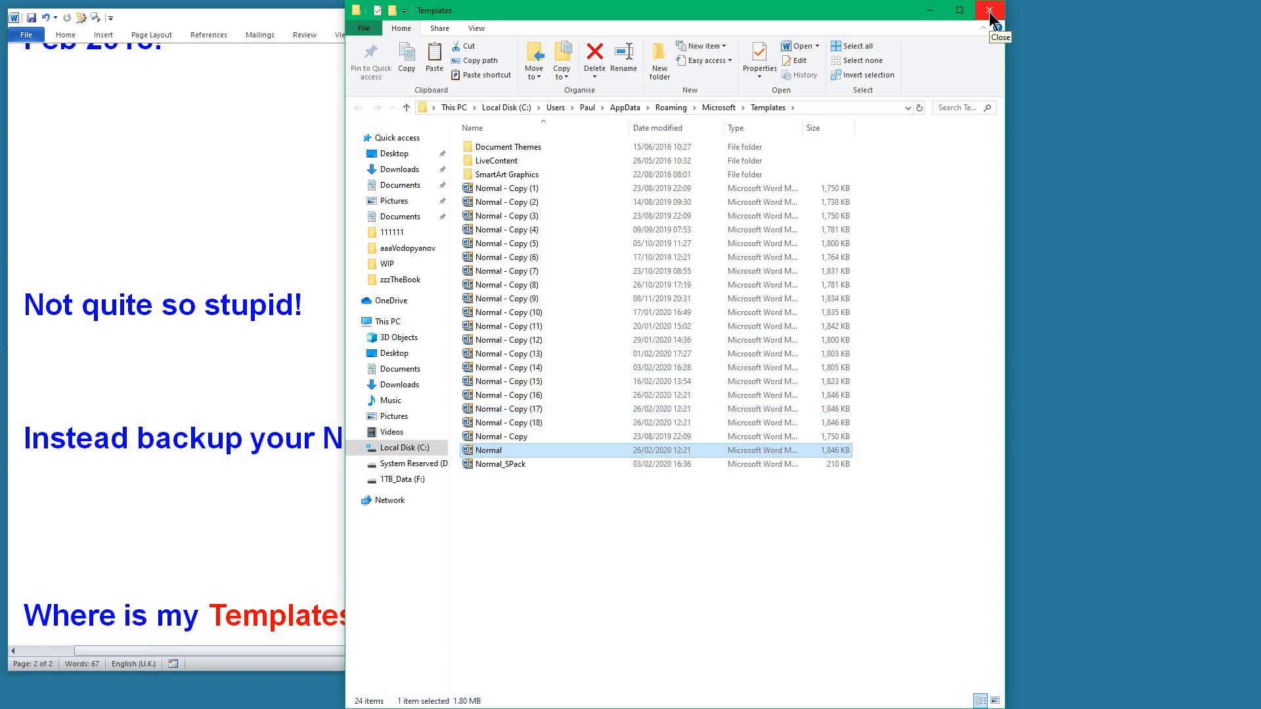
Close the Templates folder and open Word's My Templates dialog via File > New
{"action": "left_click", "coordinate": [991, 11]}
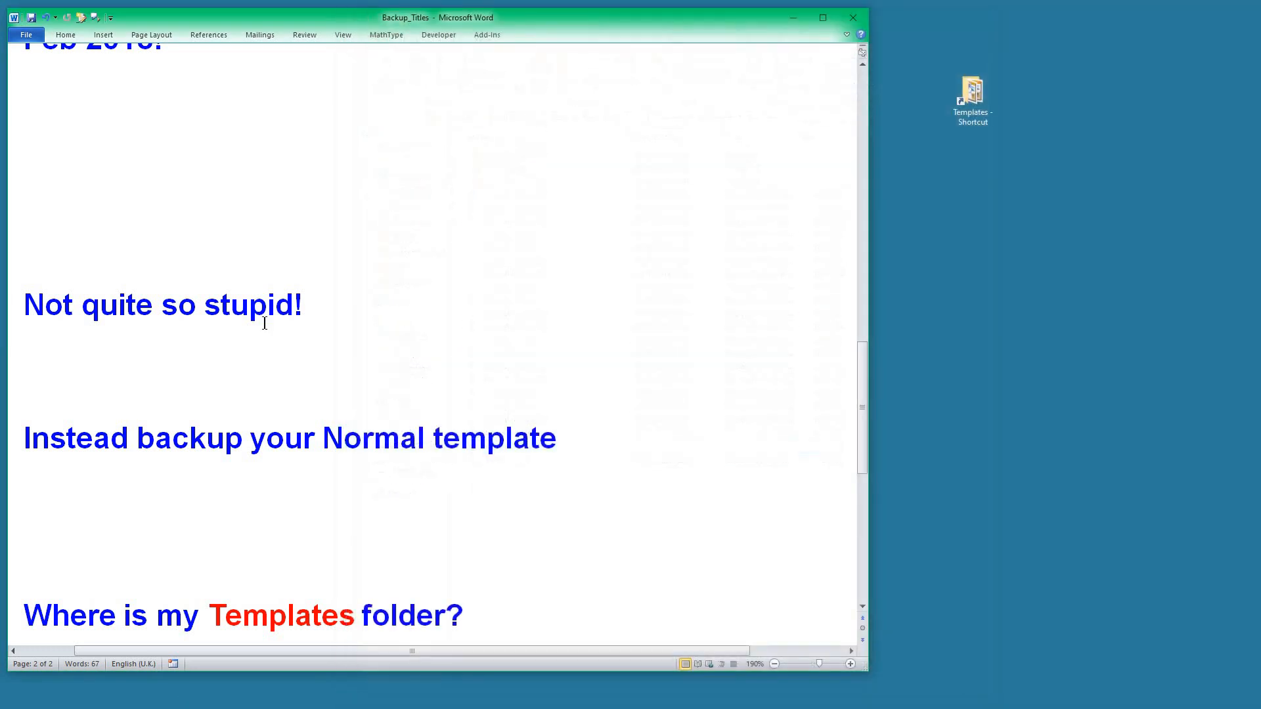
{"action": "mouse_move", "coordinate": [448, 386]}
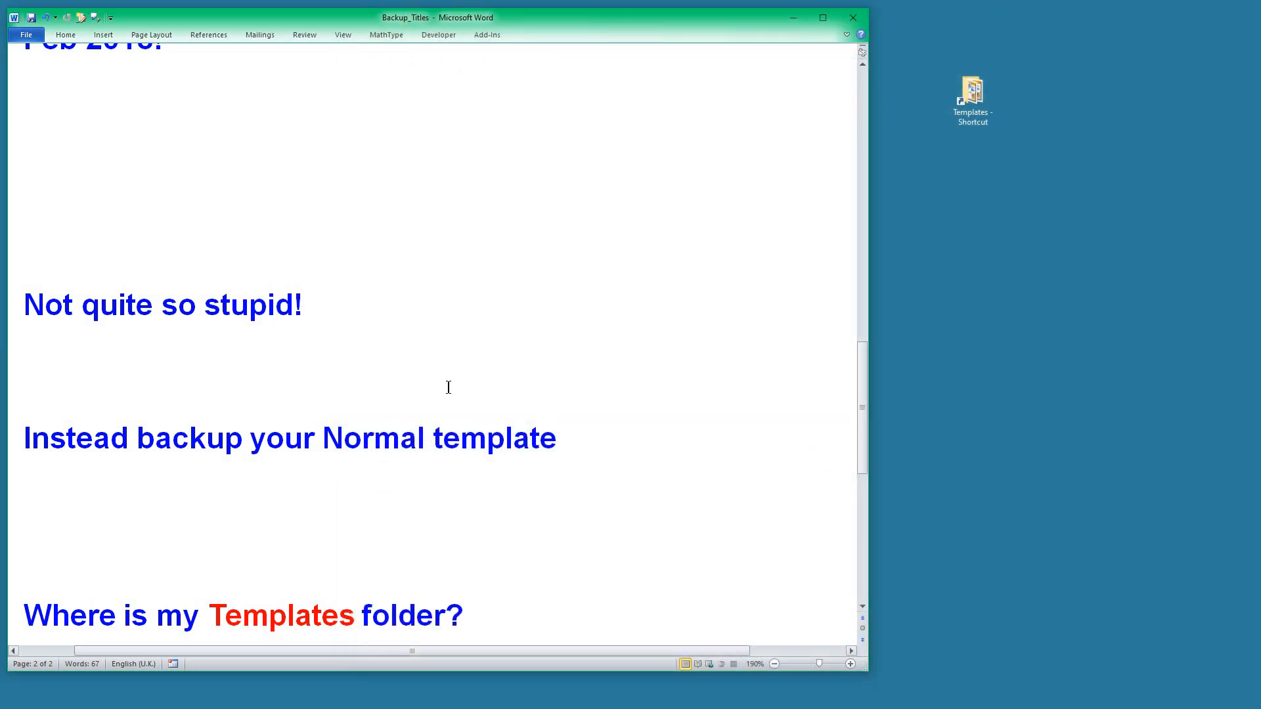
{"action": "mouse_move", "coordinate": [285, 526]}
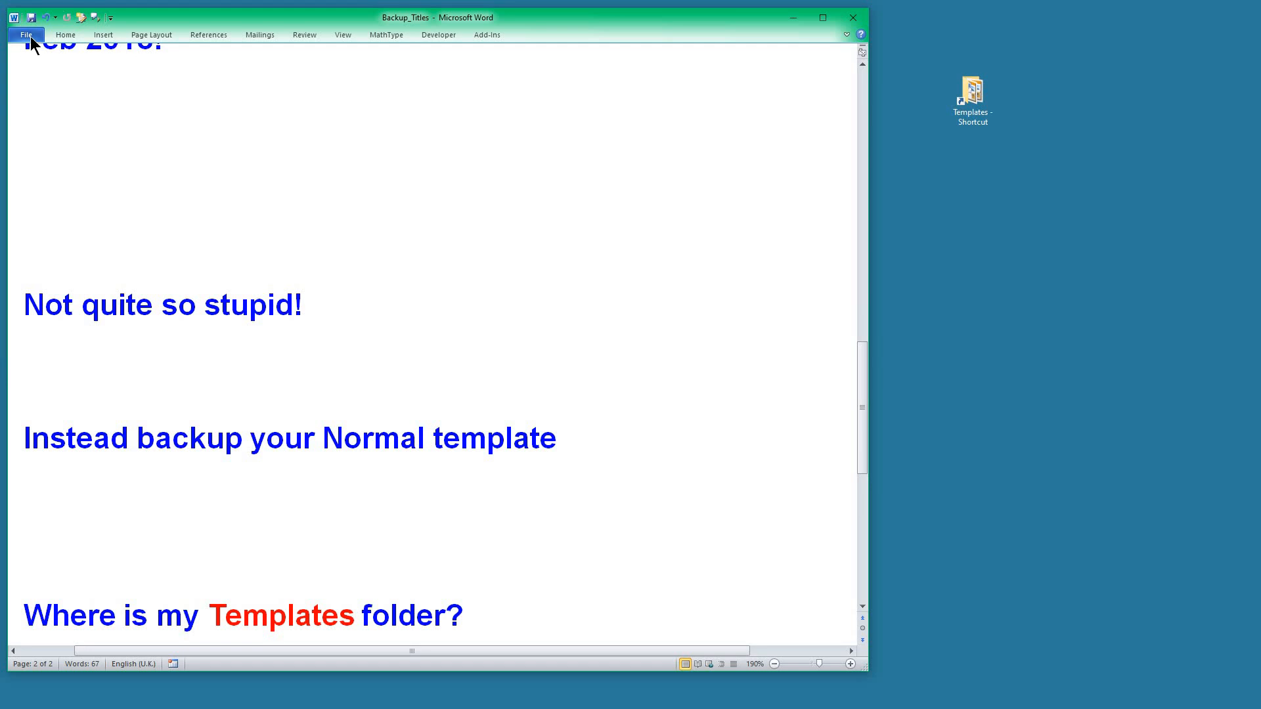
{"action": "left_click", "coordinate": [25, 34]}
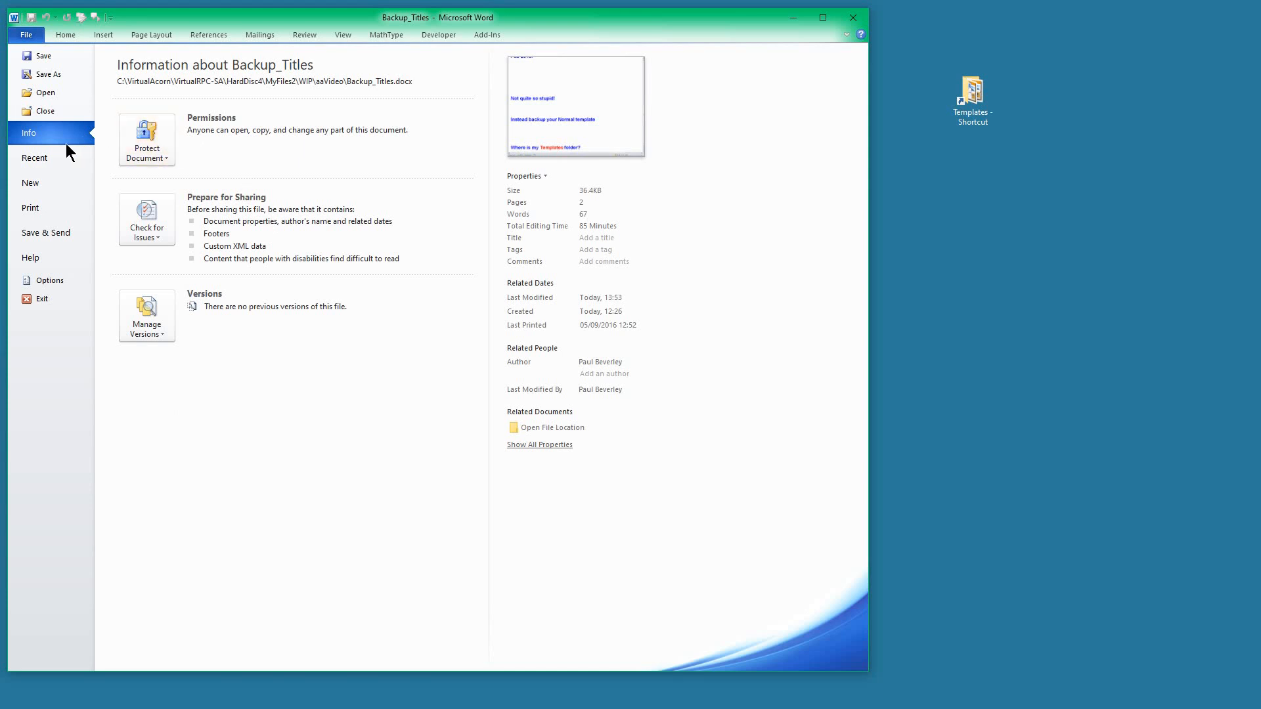
{"action": "mouse_move", "coordinate": [58, 186]}
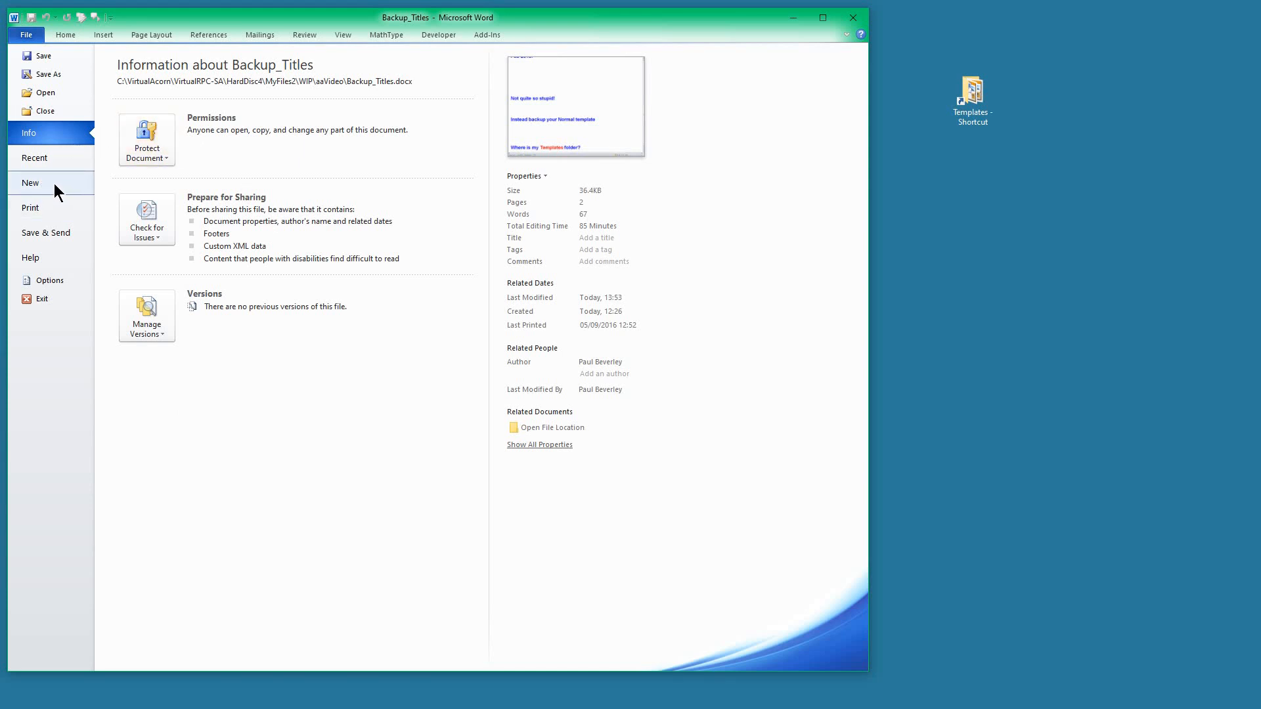
{"action": "left_click", "coordinate": [31, 183]}
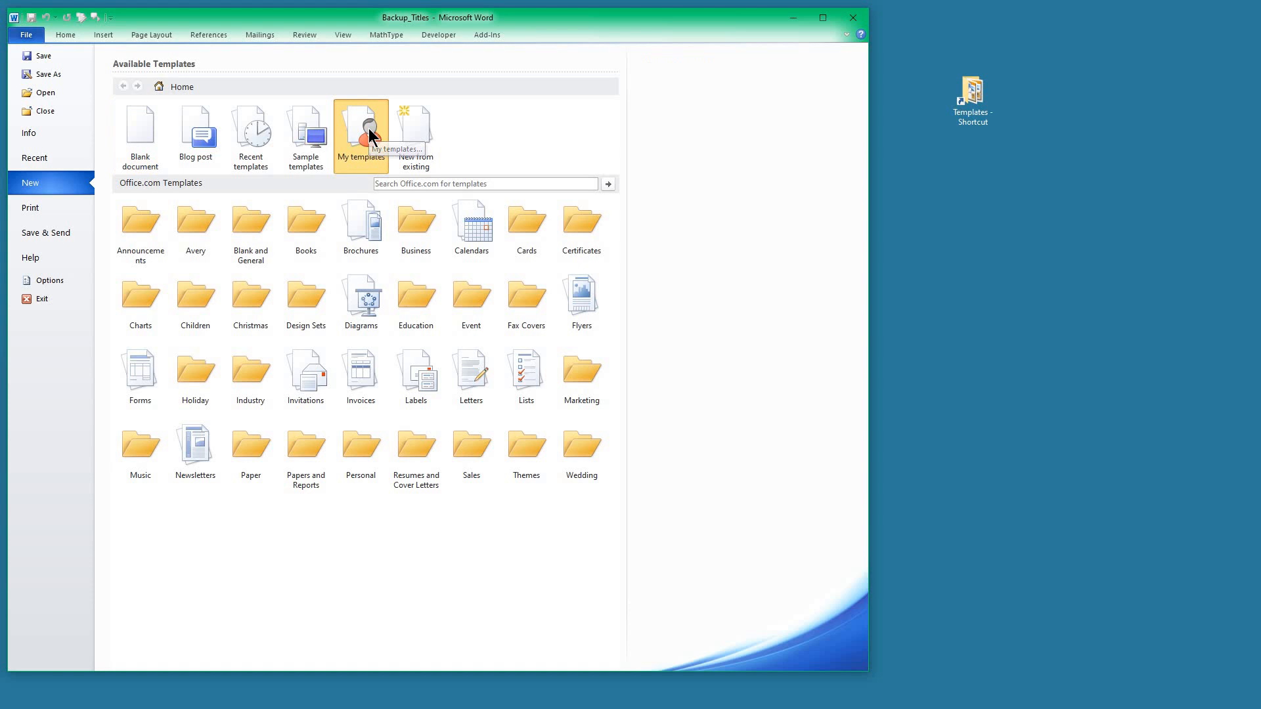
{"action": "left_click", "coordinate": [360, 131]}
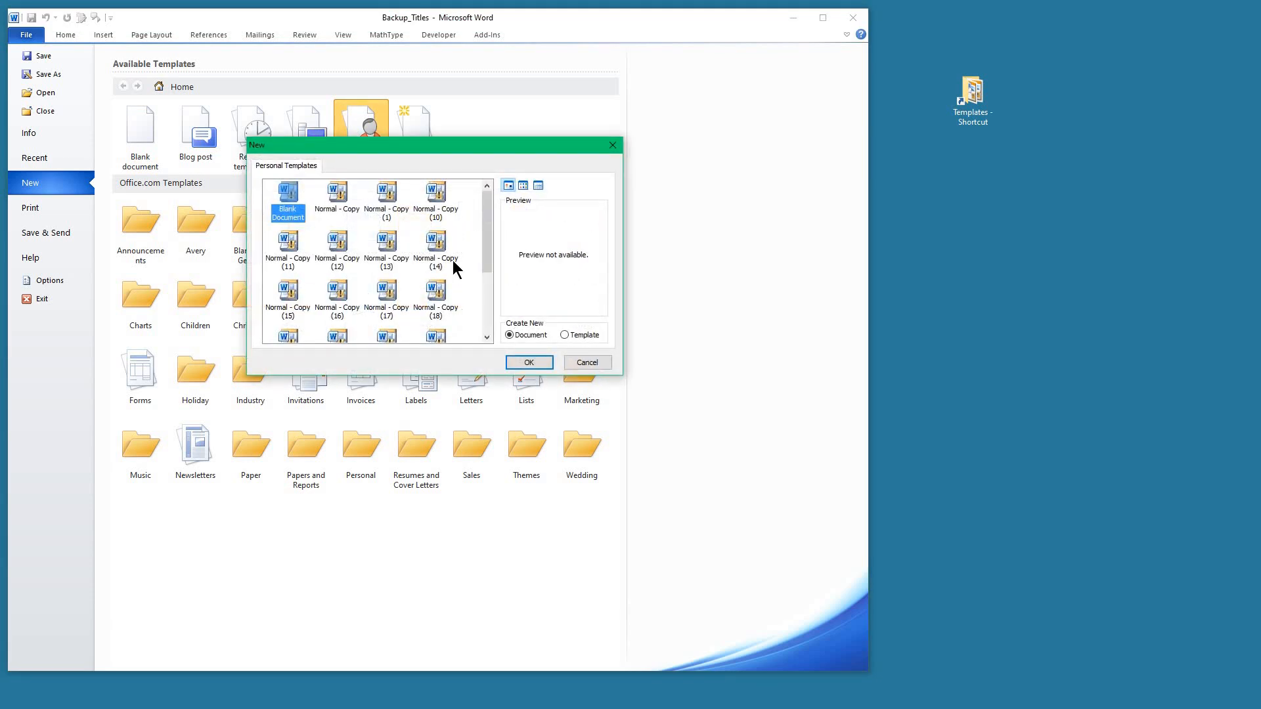
{"action": "mouse_move", "coordinate": [418, 253]}
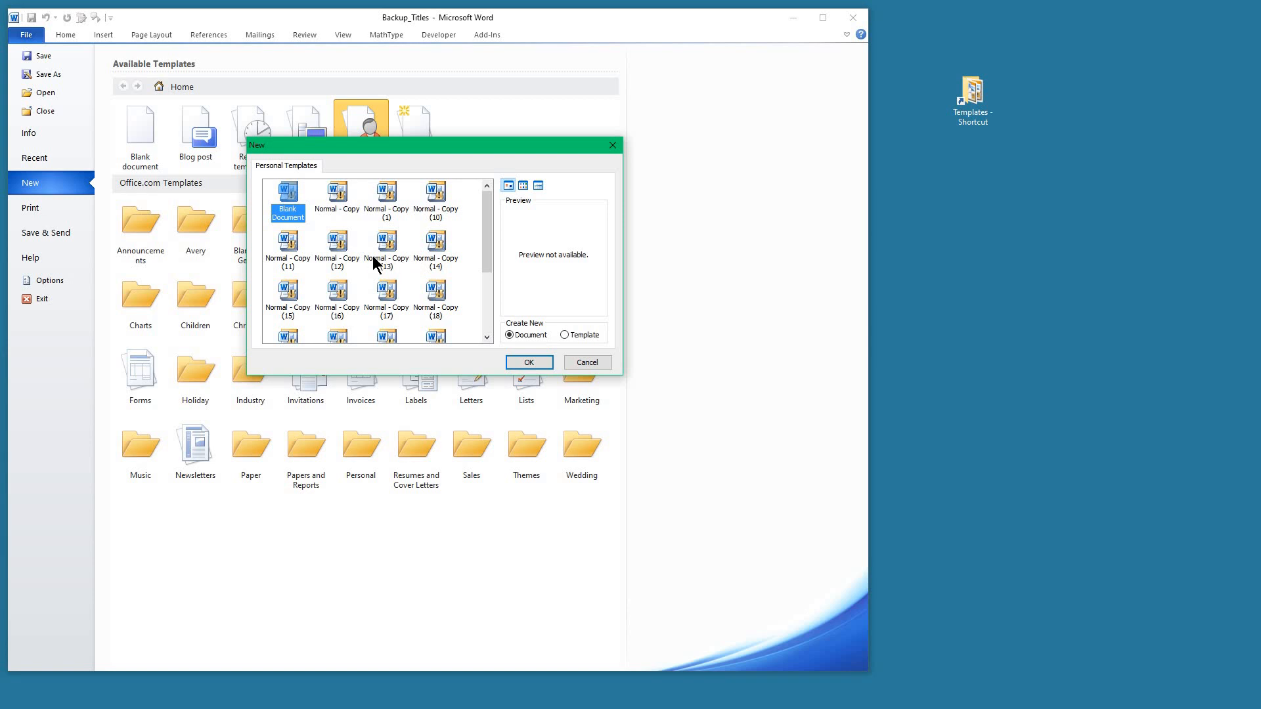
{"action": "mouse_move", "coordinate": [401, 274]}
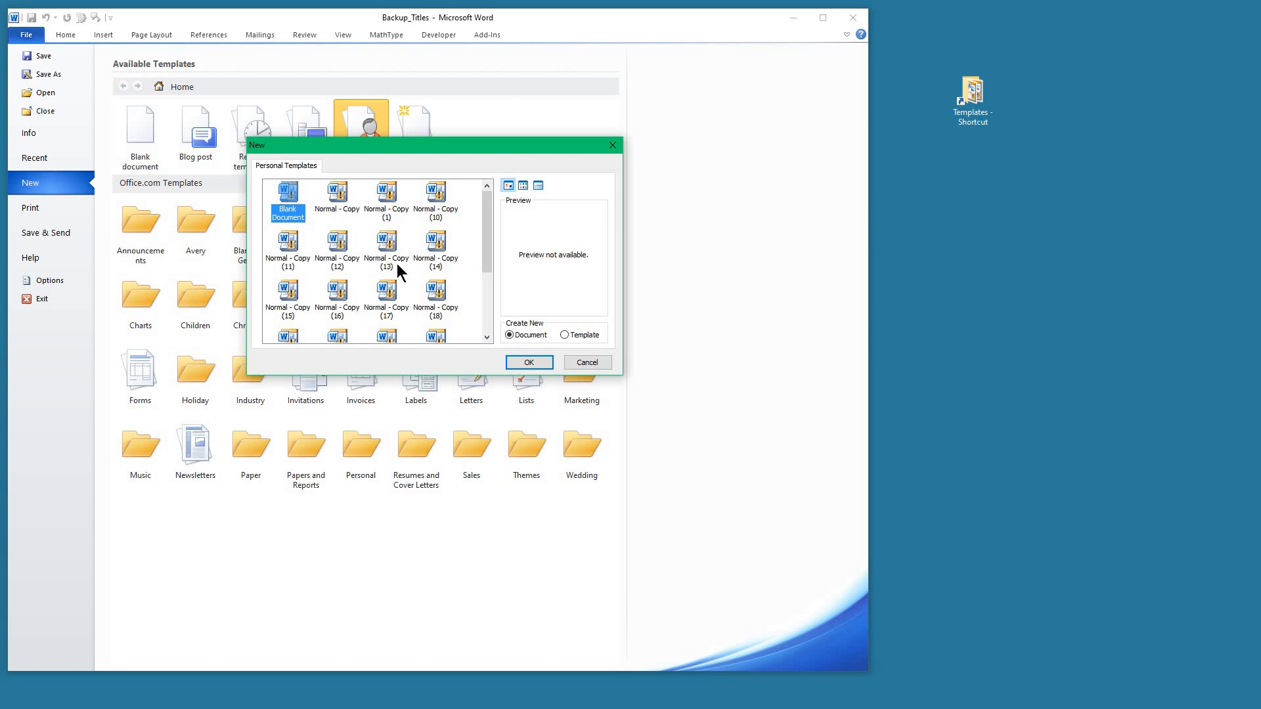
{"action": "mouse_move", "coordinate": [366, 217]}
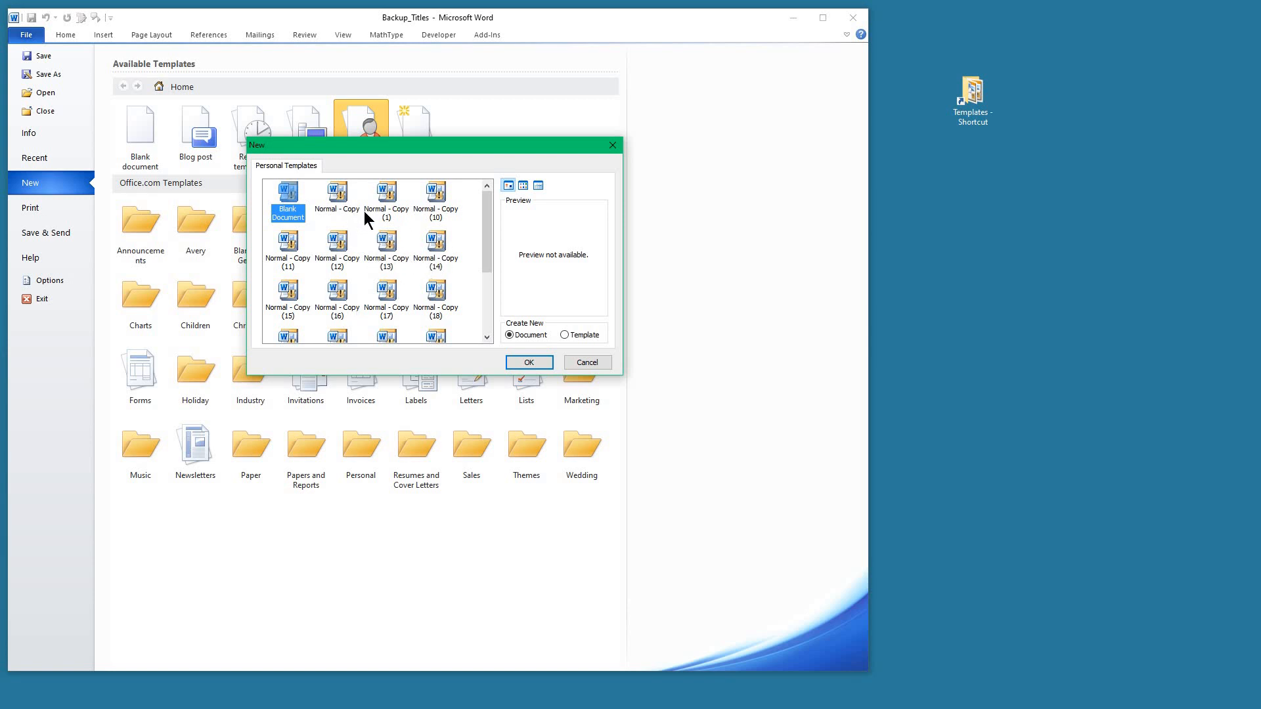
{"action": "mouse_move", "coordinate": [361, 200]}
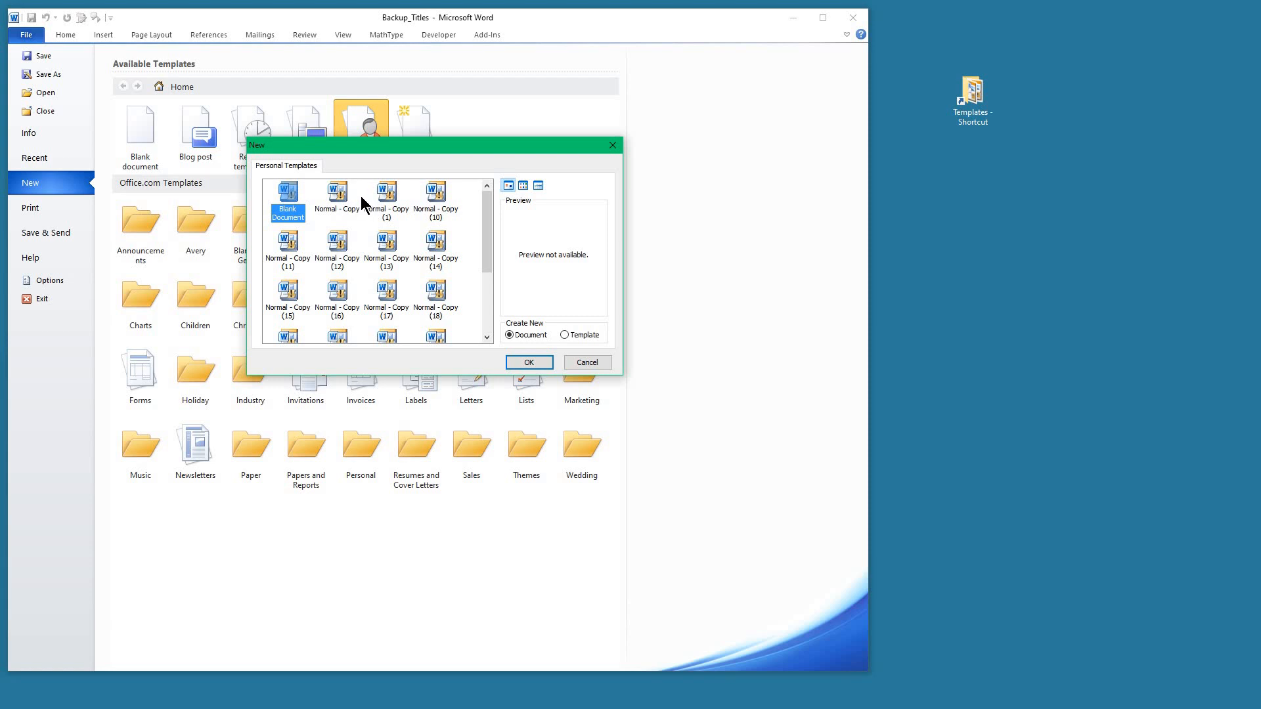
{"action": "mouse_move", "coordinate": [386, 244]}
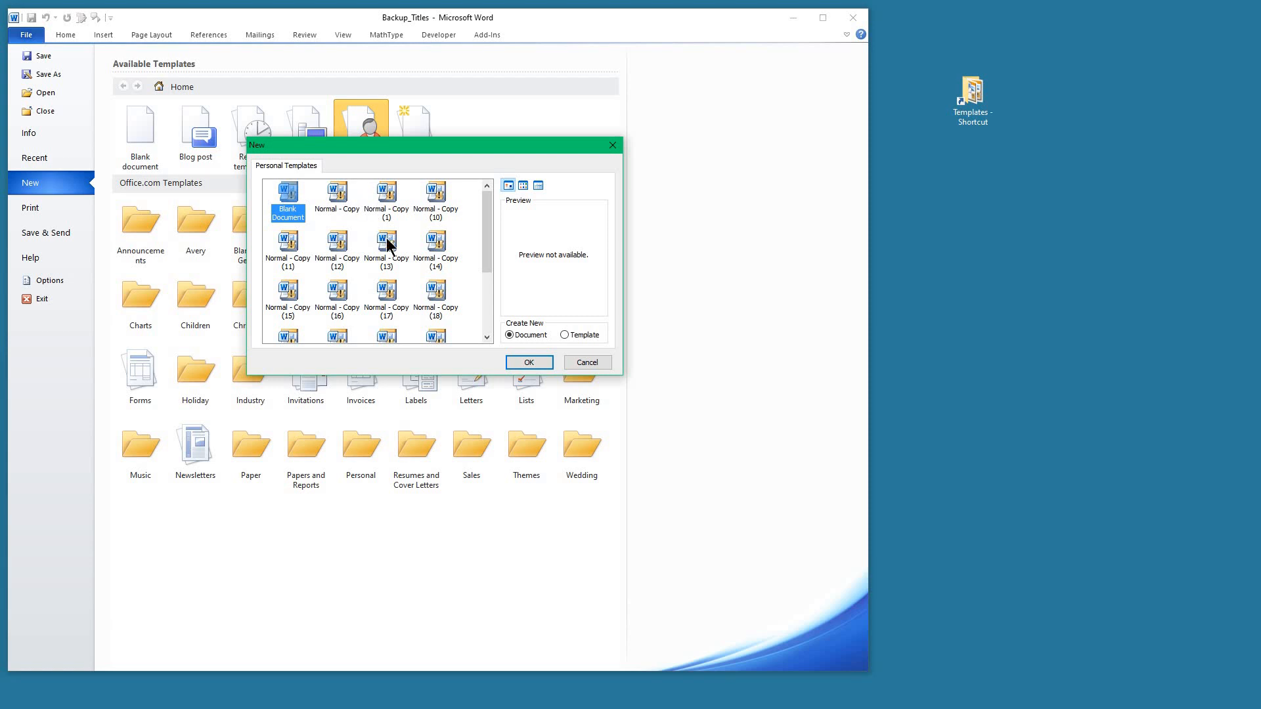
Show the file actions for the Normal - Copy (1) template
{"action": "right_click", "coordinate": [386, 193]}
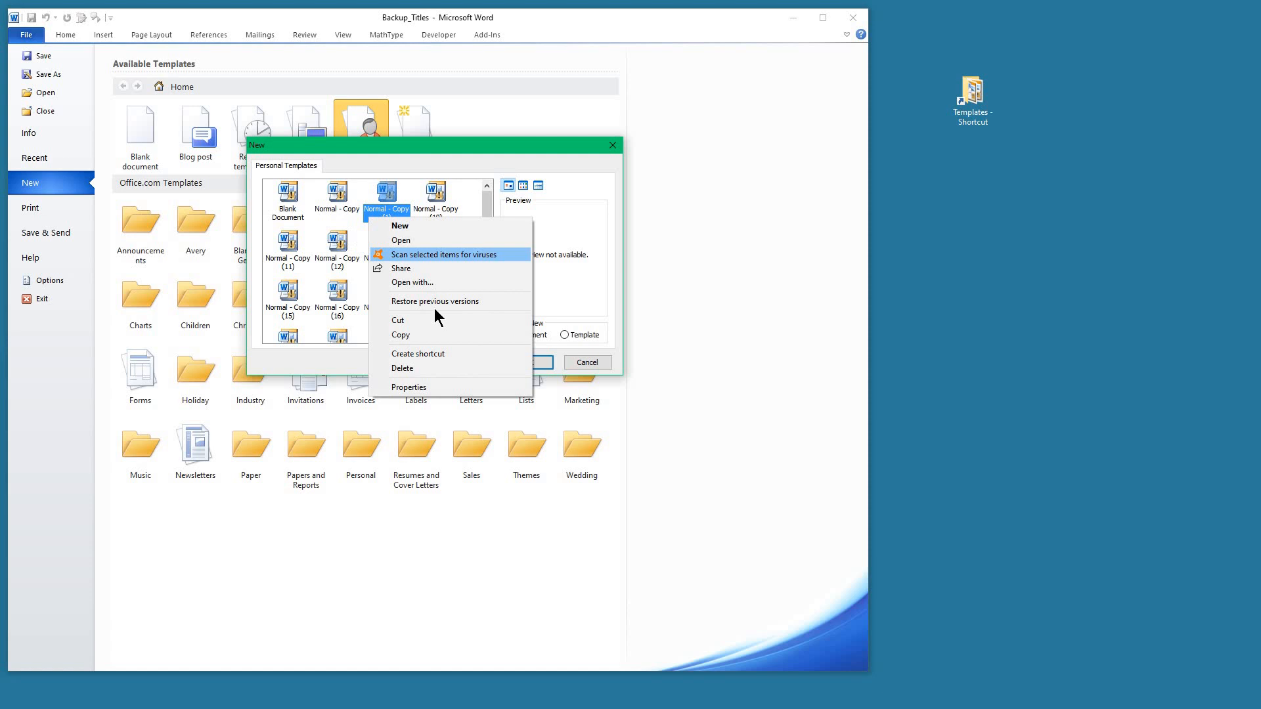
View Normal - Copy (1) properties, select its Templates folder location path, then close the dialogs and return to the document
{"action": "left_click", "coordinate": [409, 386]}
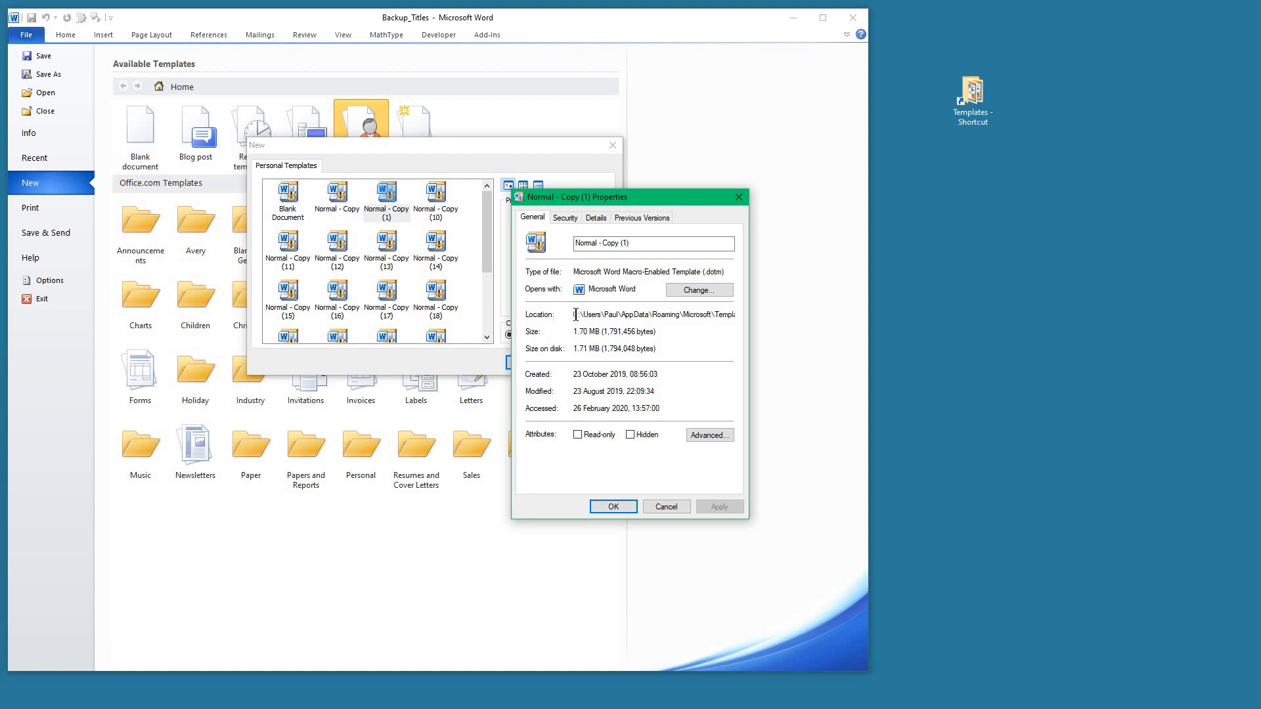
{"action": "left_click_drag", "start_coordinate": [576, 314], "coordinate": [732, 314]}
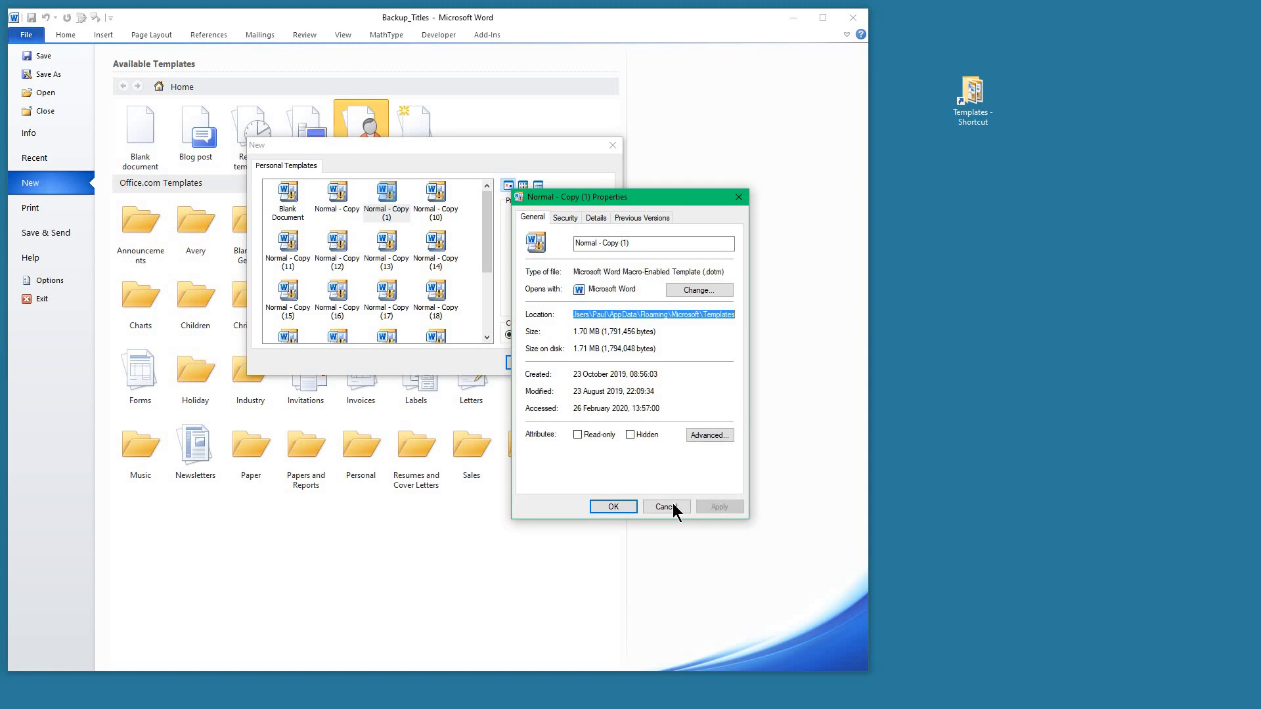
{"action": "left_click", "coordinate": [666, 507]}
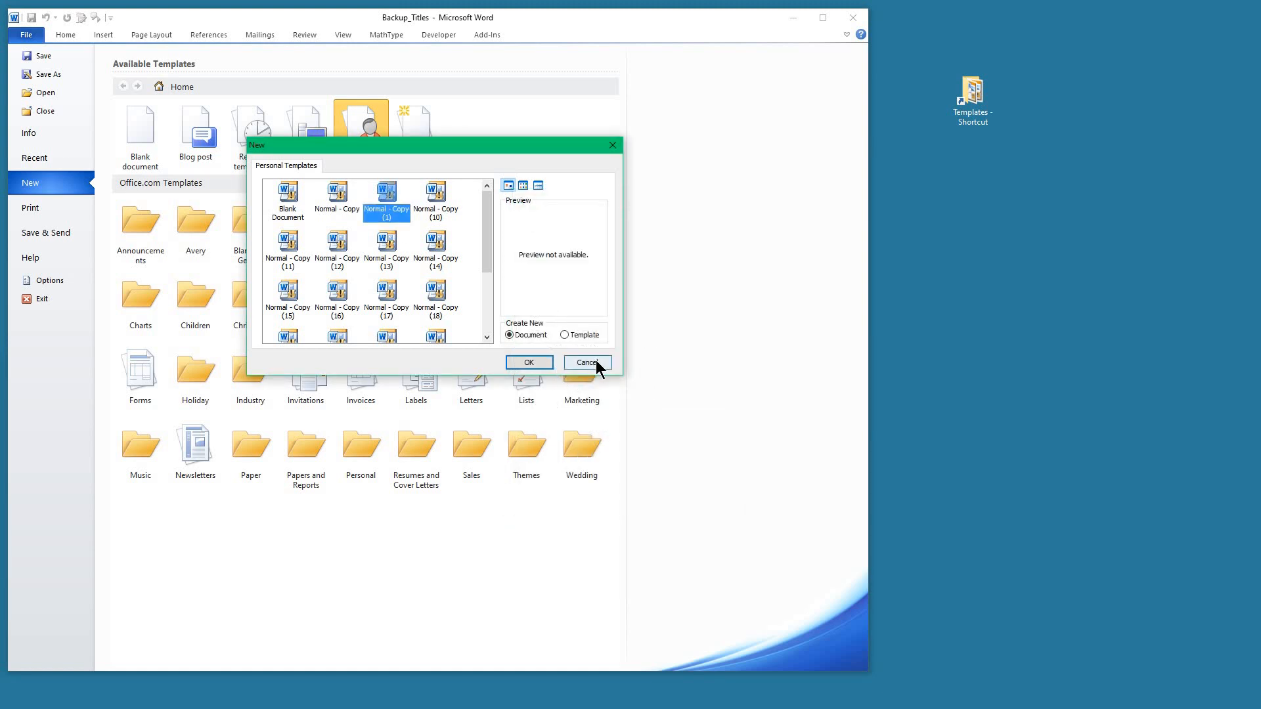
{"action": "left_click", "coordinate": [586, 363]}
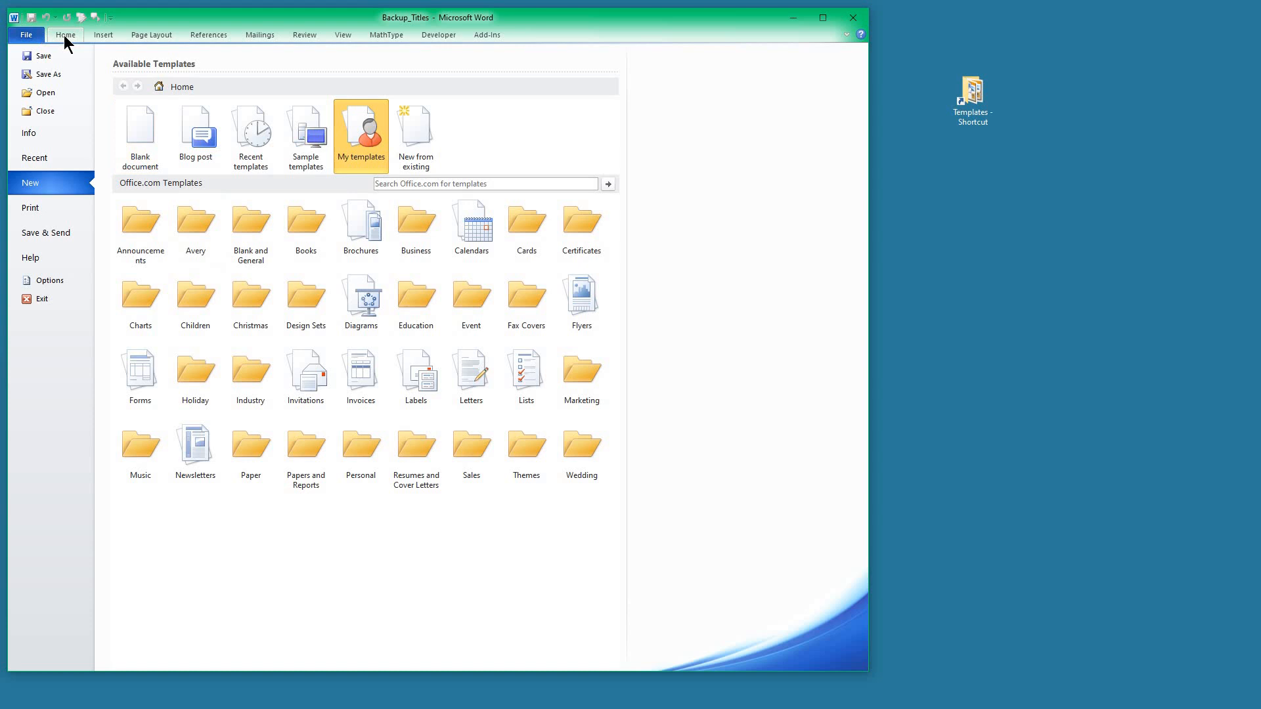
{"action": "left_click", "coordinate": [26, 34]}
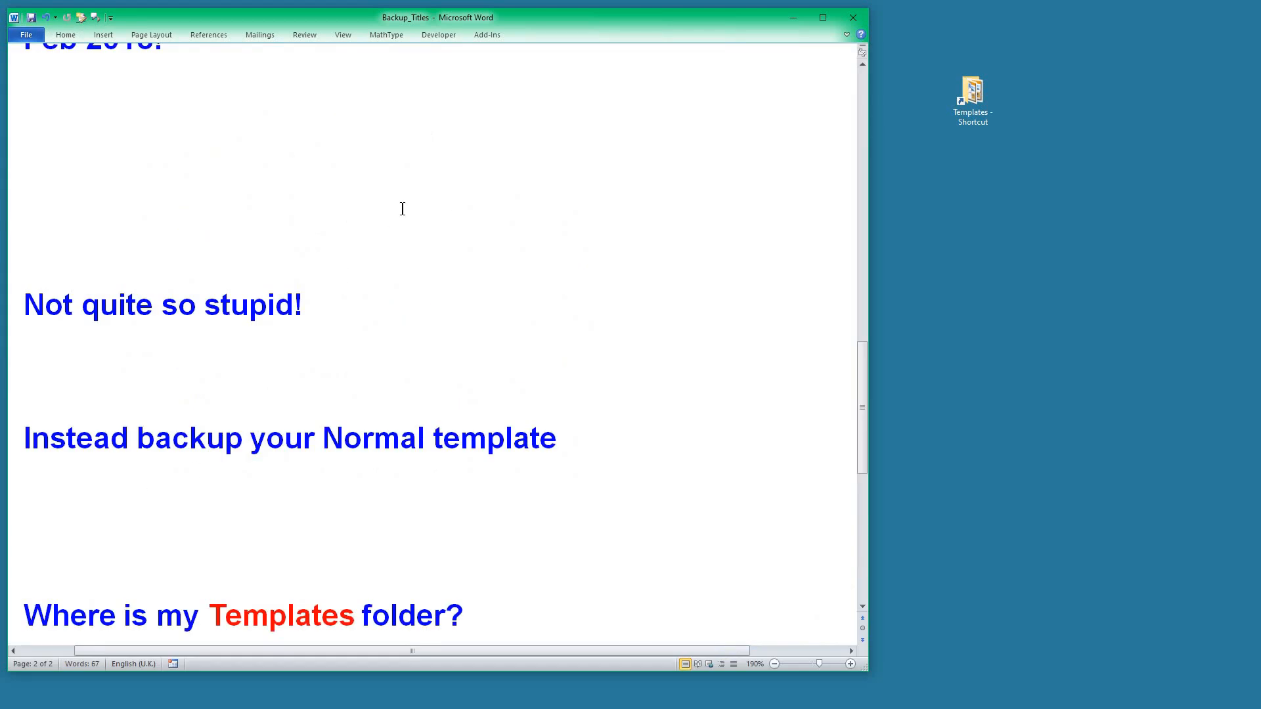
{"action": "mouse_move", "coordinate": [415, 190]}
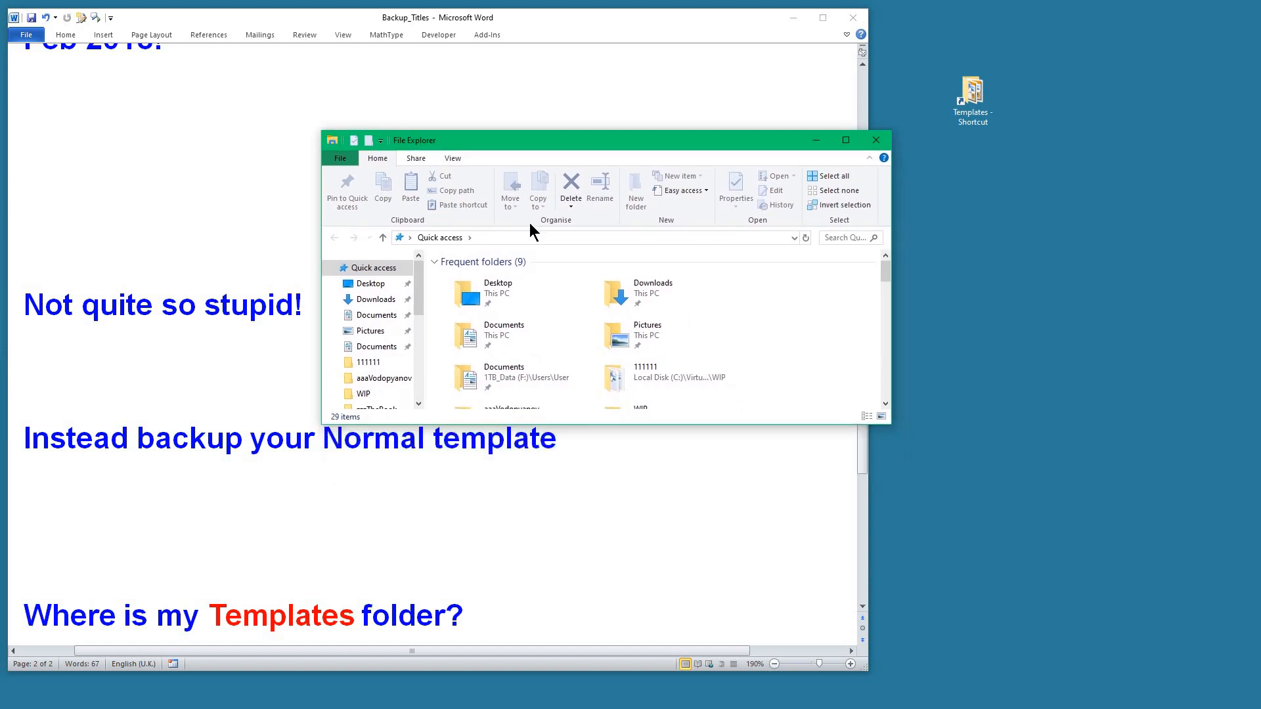
Go to C:\Users\Paul\AppData\Roaming\Microsoft\Templates in the Explorer address bar
{"action": "left_click", "coordinate": [596, 238]}
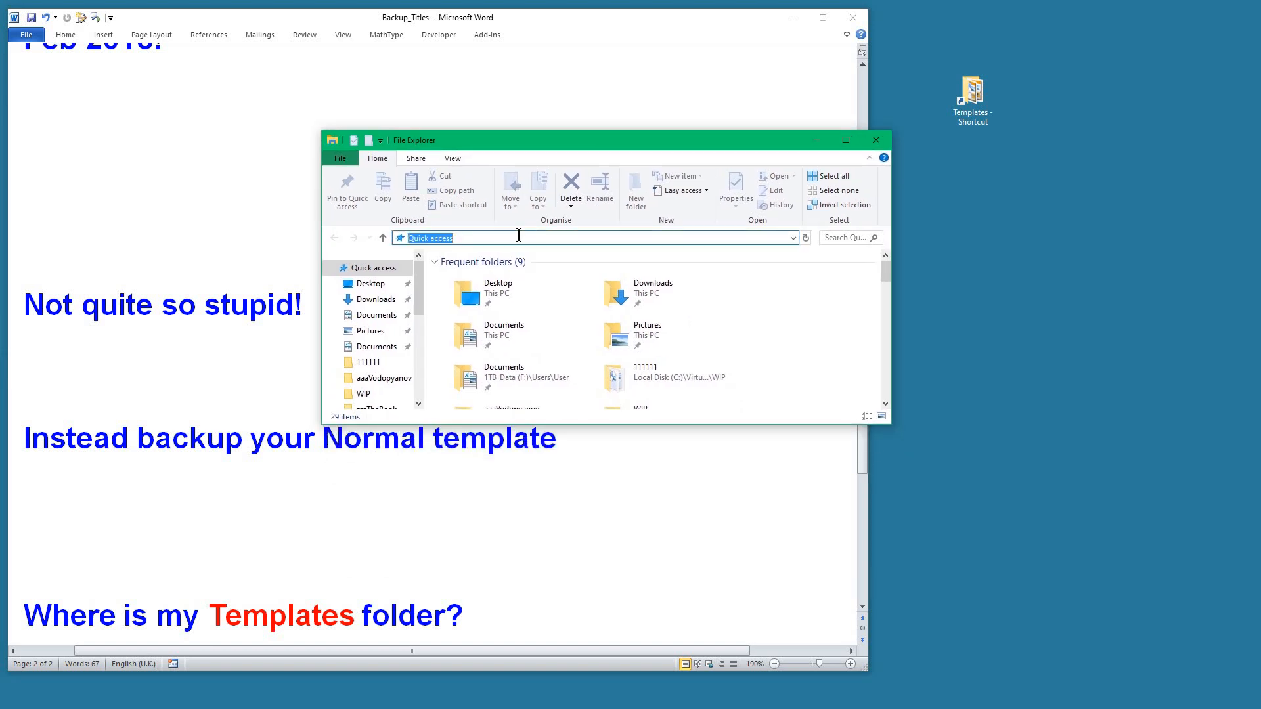
{"action": "type", "text": "C:\\Users\\Paul\\AppData\\Roaming\\Microsoft\\Templates"}
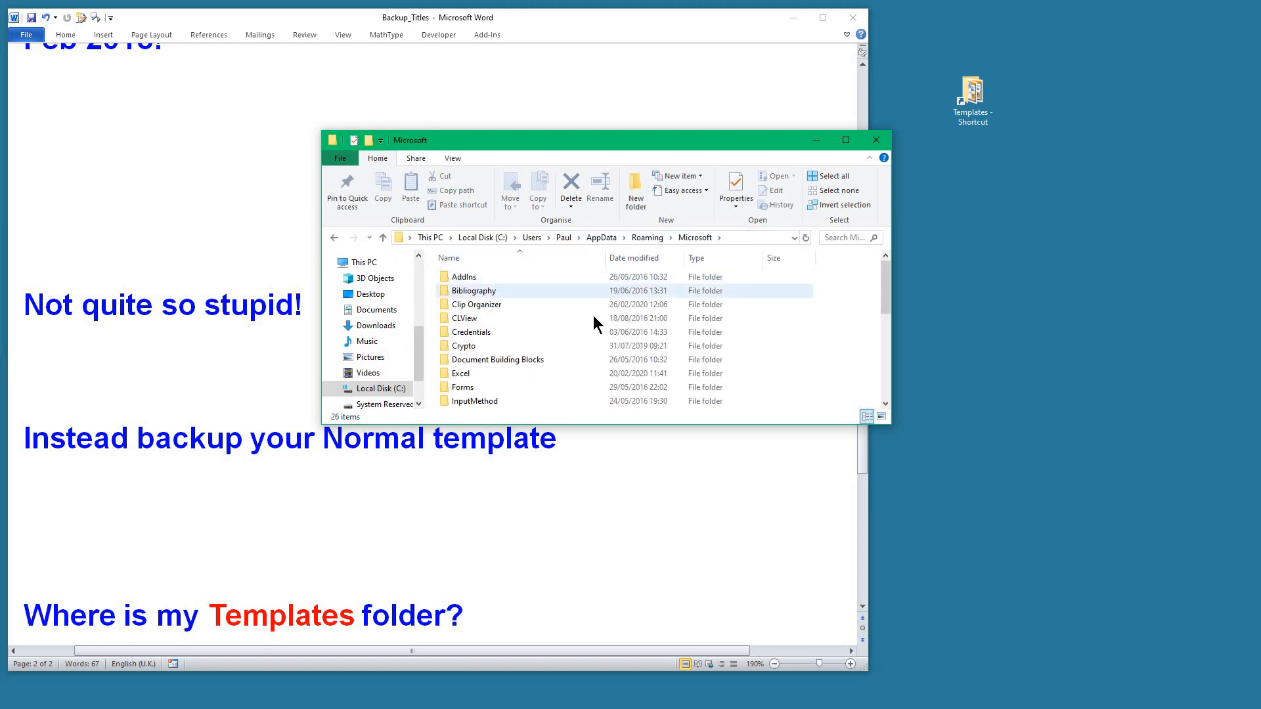
Create a shortcut to the Templates folder, keep the existing desktop shortcut, and close Explorer
{"action": "scroll", "scroll_direction": "down", "scroll_amount": 3}
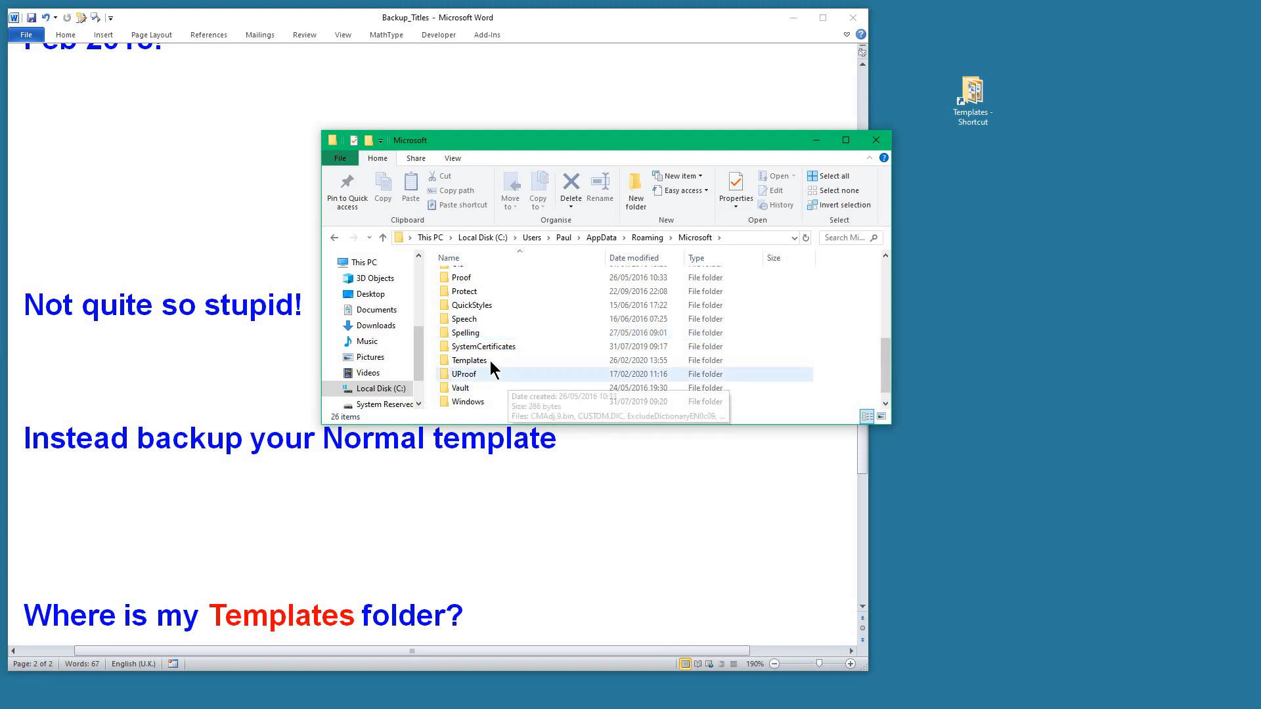
{"action": "left_click", "coordinate": [467, 360]}
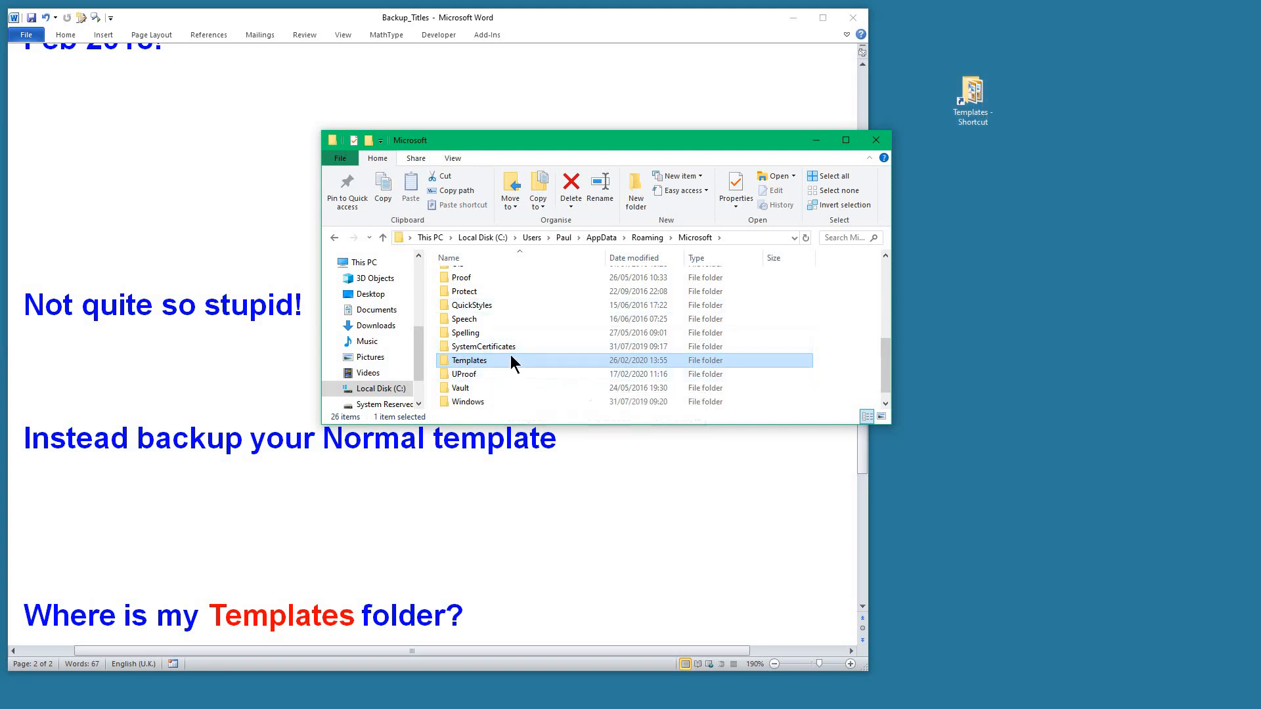
{"action": "right_click", "coordinate": [468, 360]}
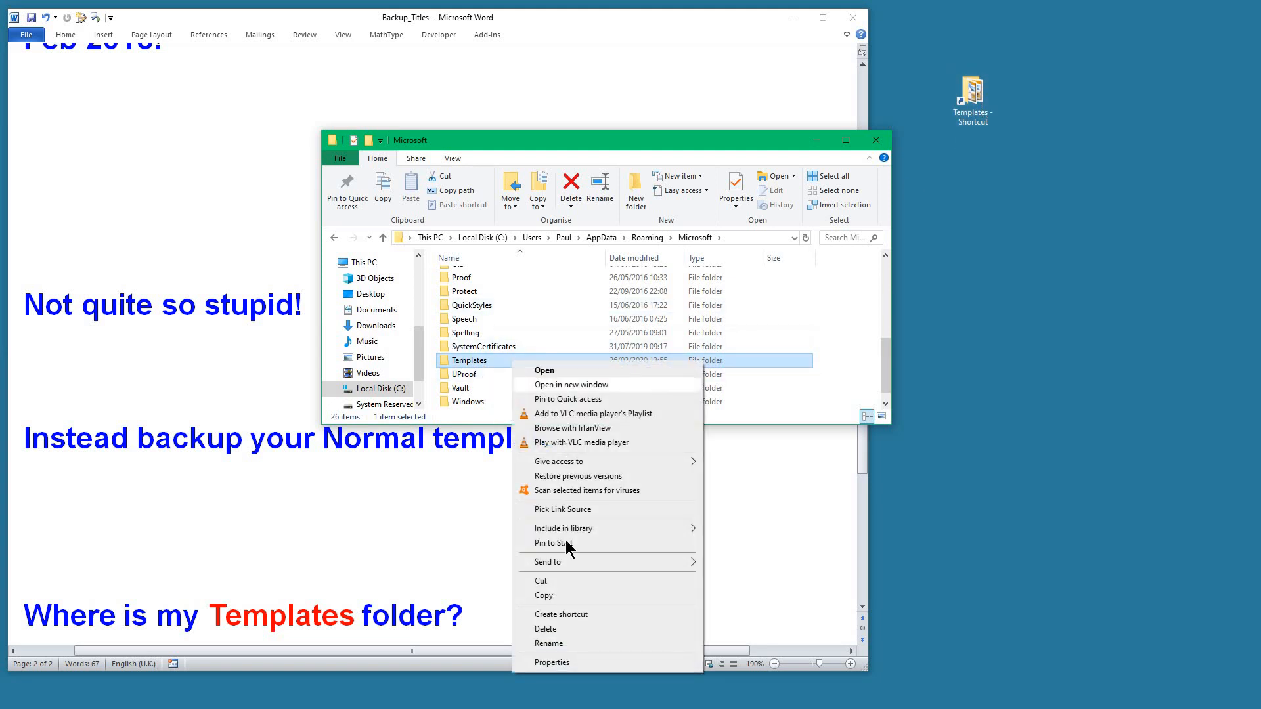
{"action": "mouse_move", "coordinate": [571, 629]}
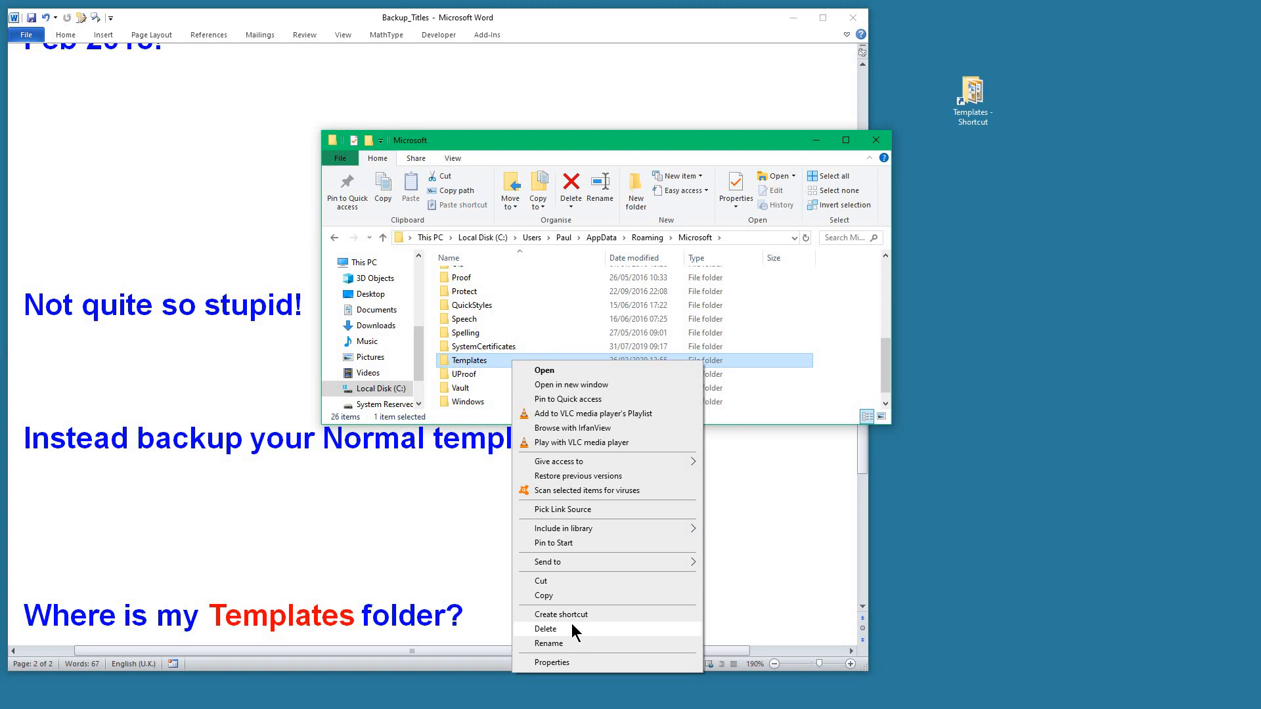
{"action": "mouse_move", "coordinate": [564, 615]}
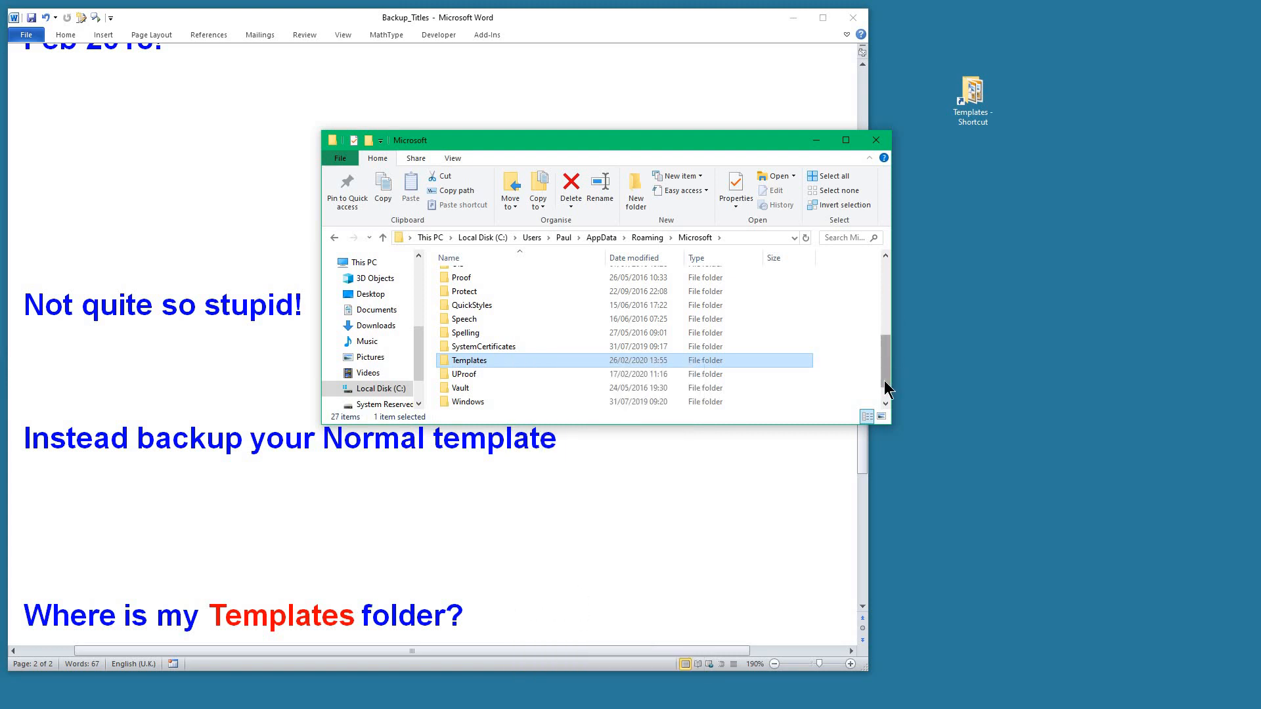
{"action": "scroll", "scroll_direction": "down", "scroll_amount": 3}
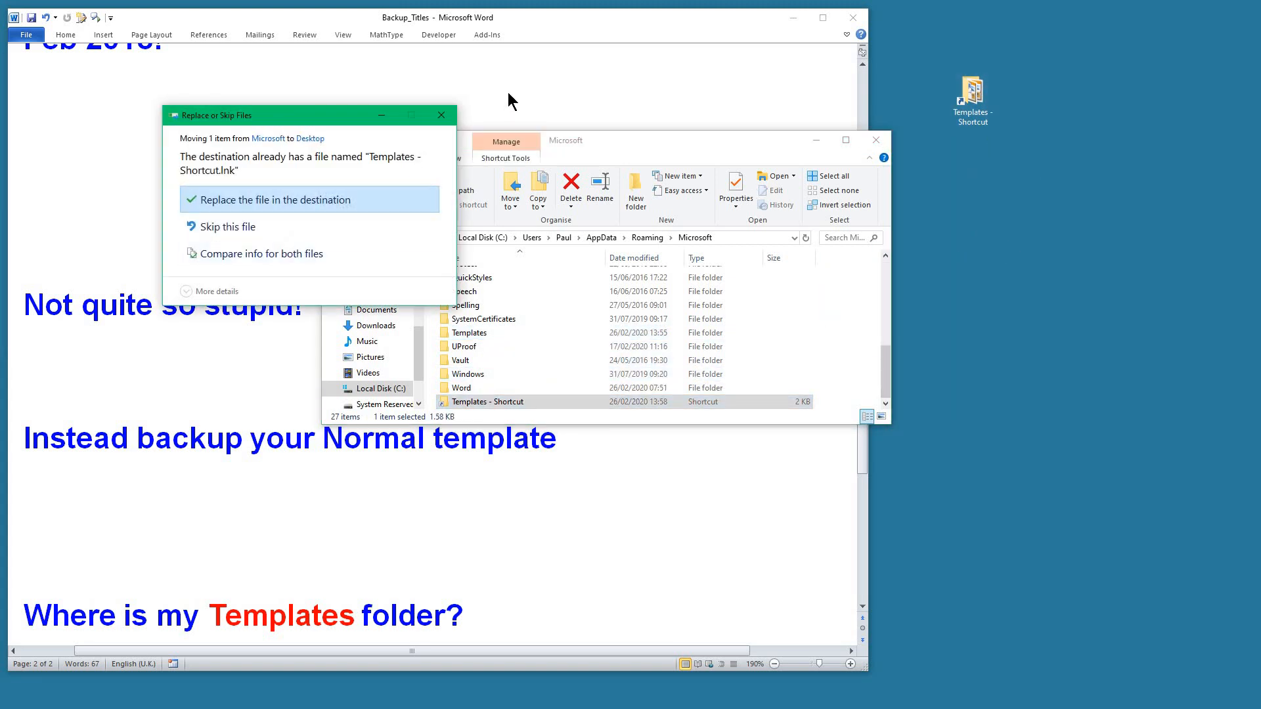
{"action": "left_click", "coordinate": [277, 199]}
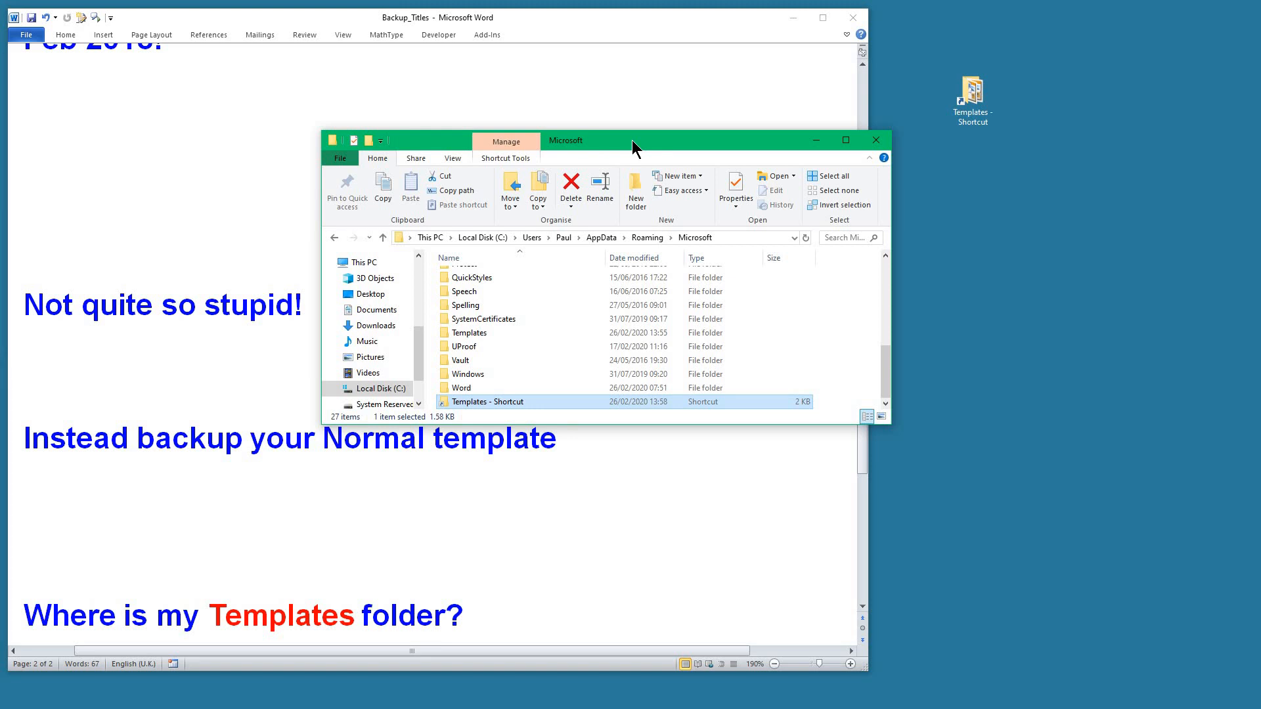
{"action": "mouse_move", "coordinate": [876, 139]}
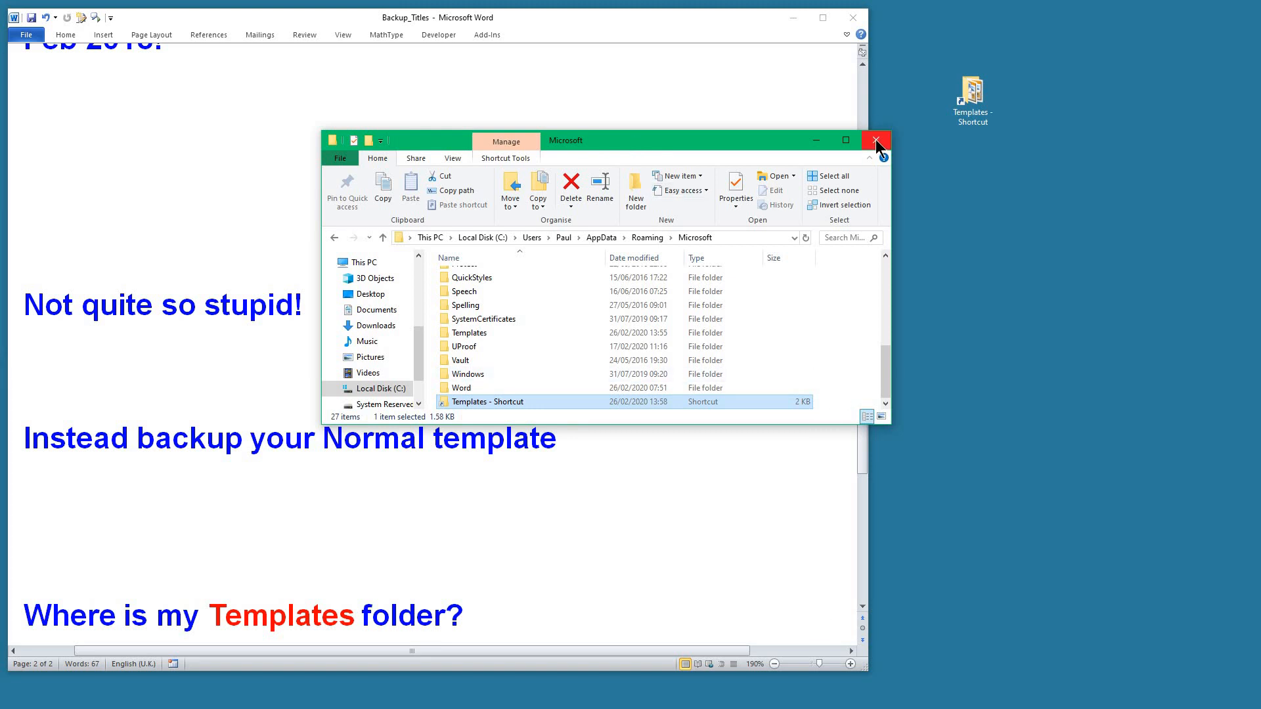
{"action": "left_click", "coordinate": [877, 140]}
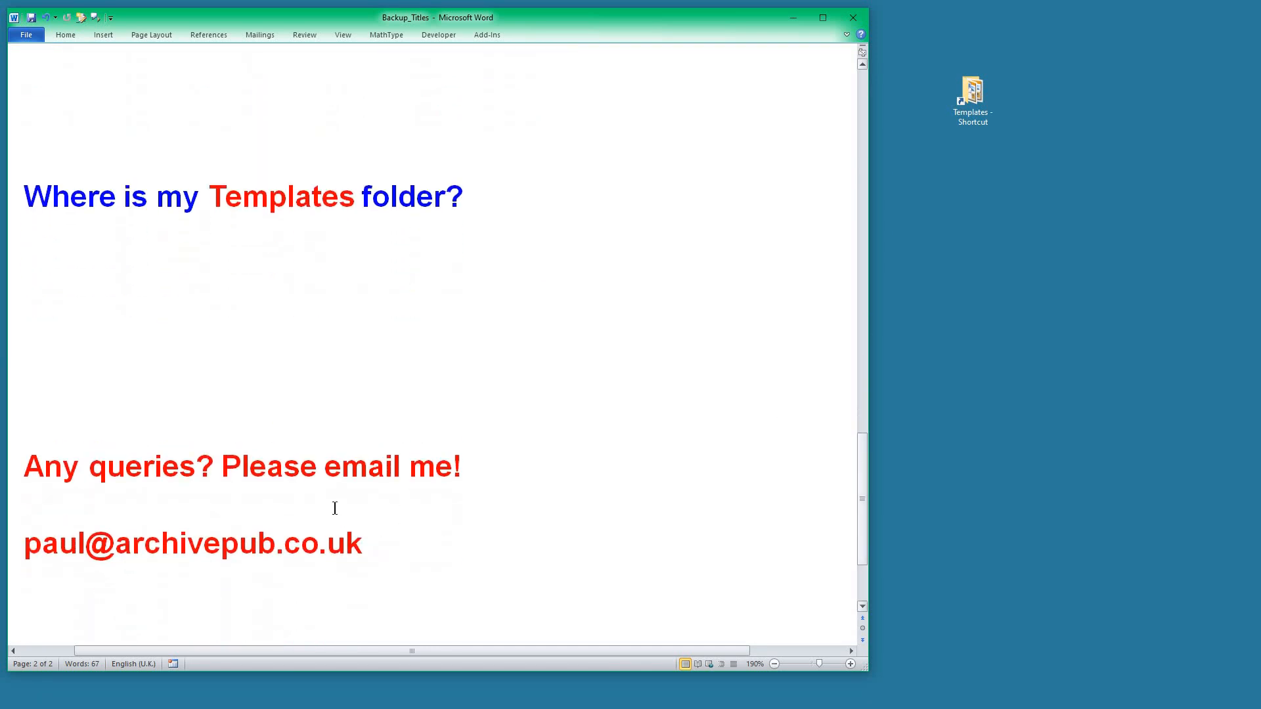
{"action": "mouse_move", "coordinate": [609, 541]}
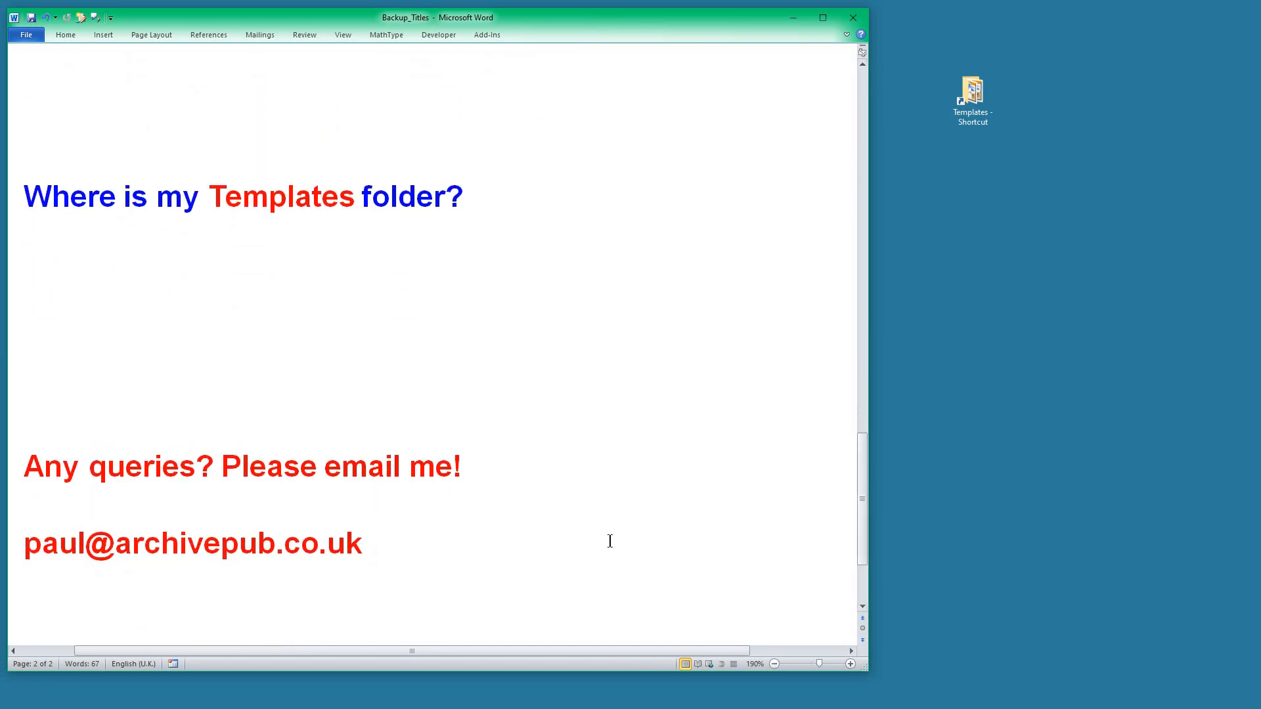
{"action": "mouse_move", "coordinate": [678, 371]}
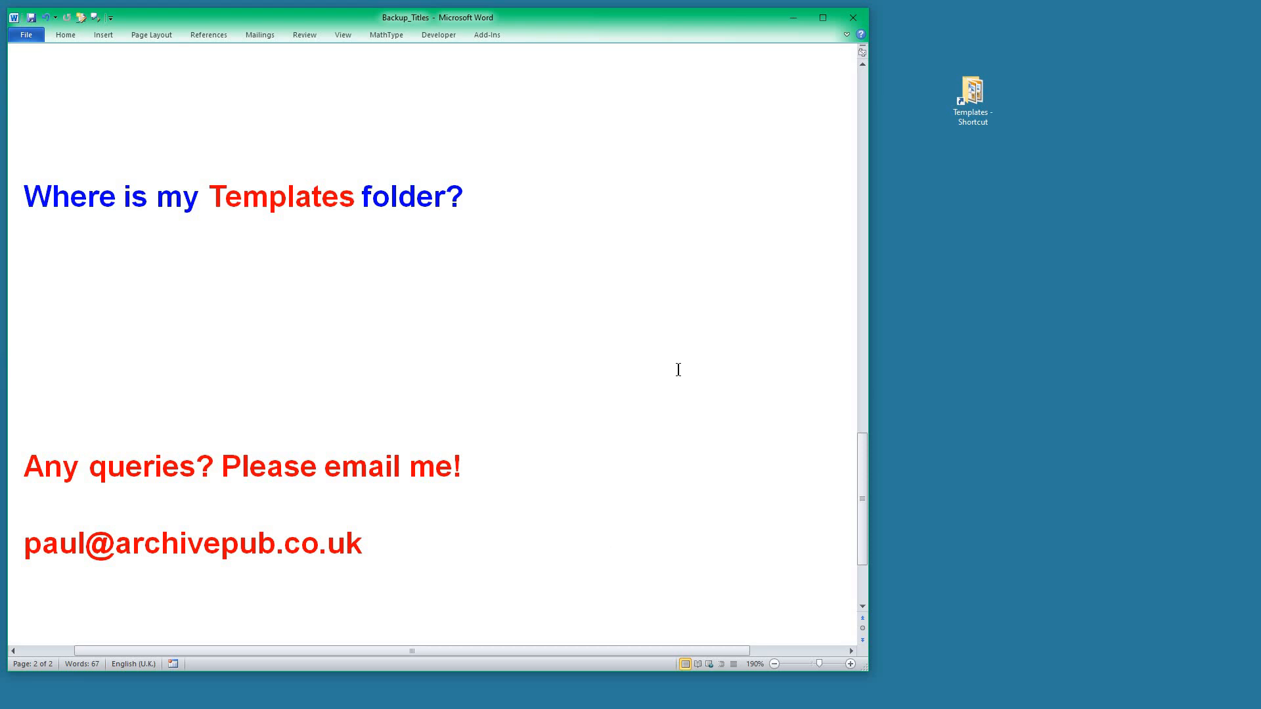